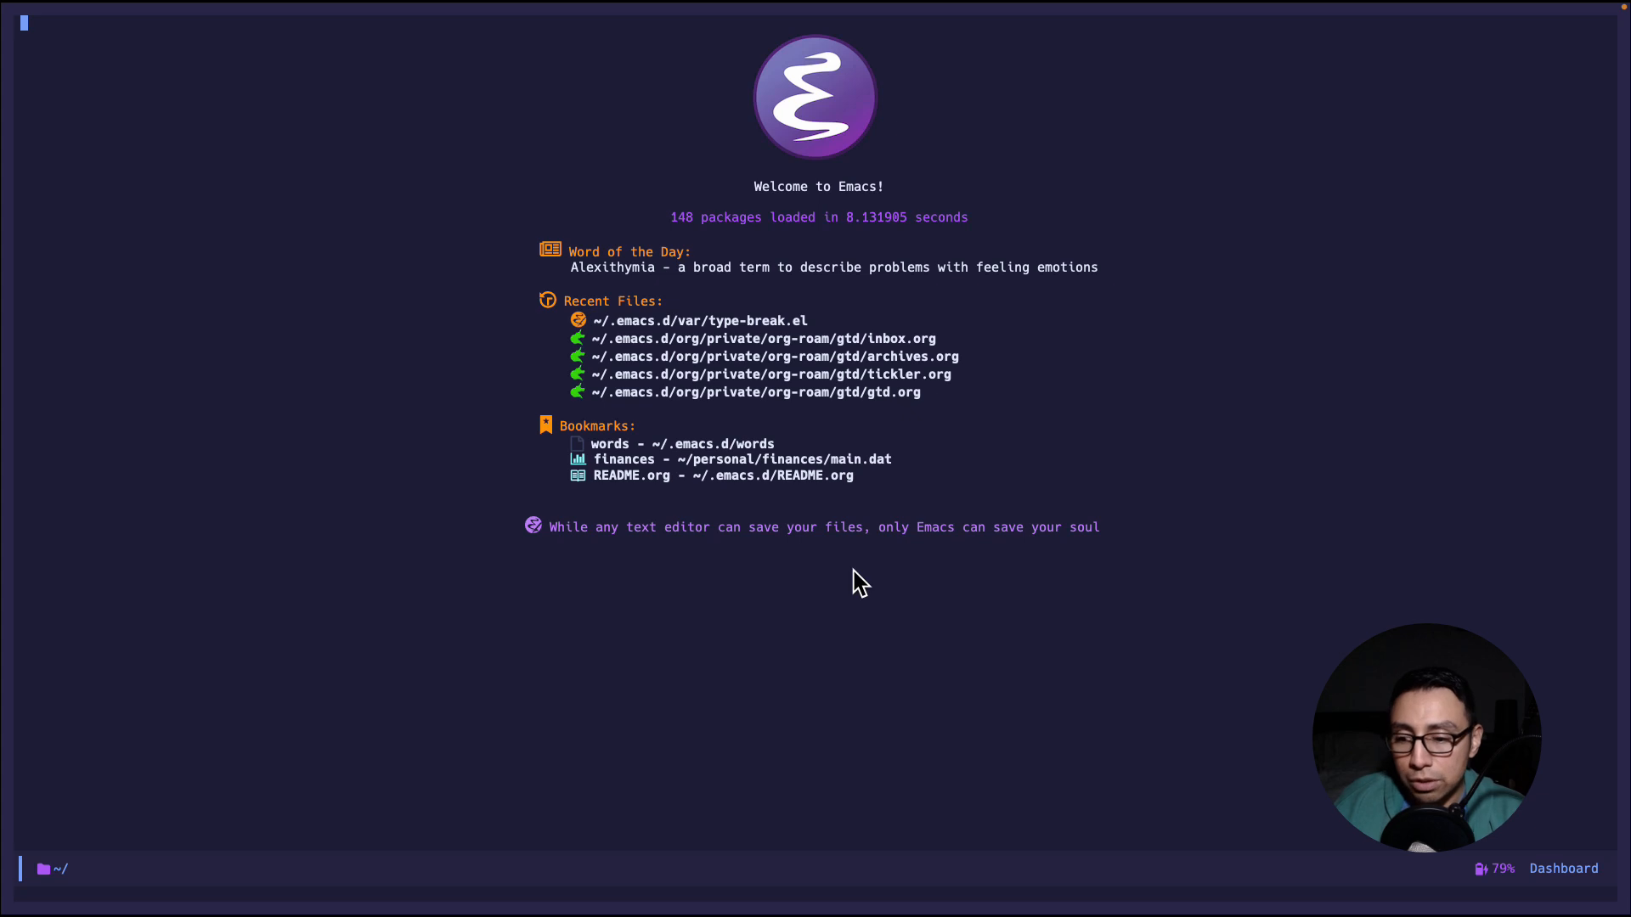
- Show the agenda and capture a new inbox TODO using the capture template
{"action": "key", "text": "C-c a"}
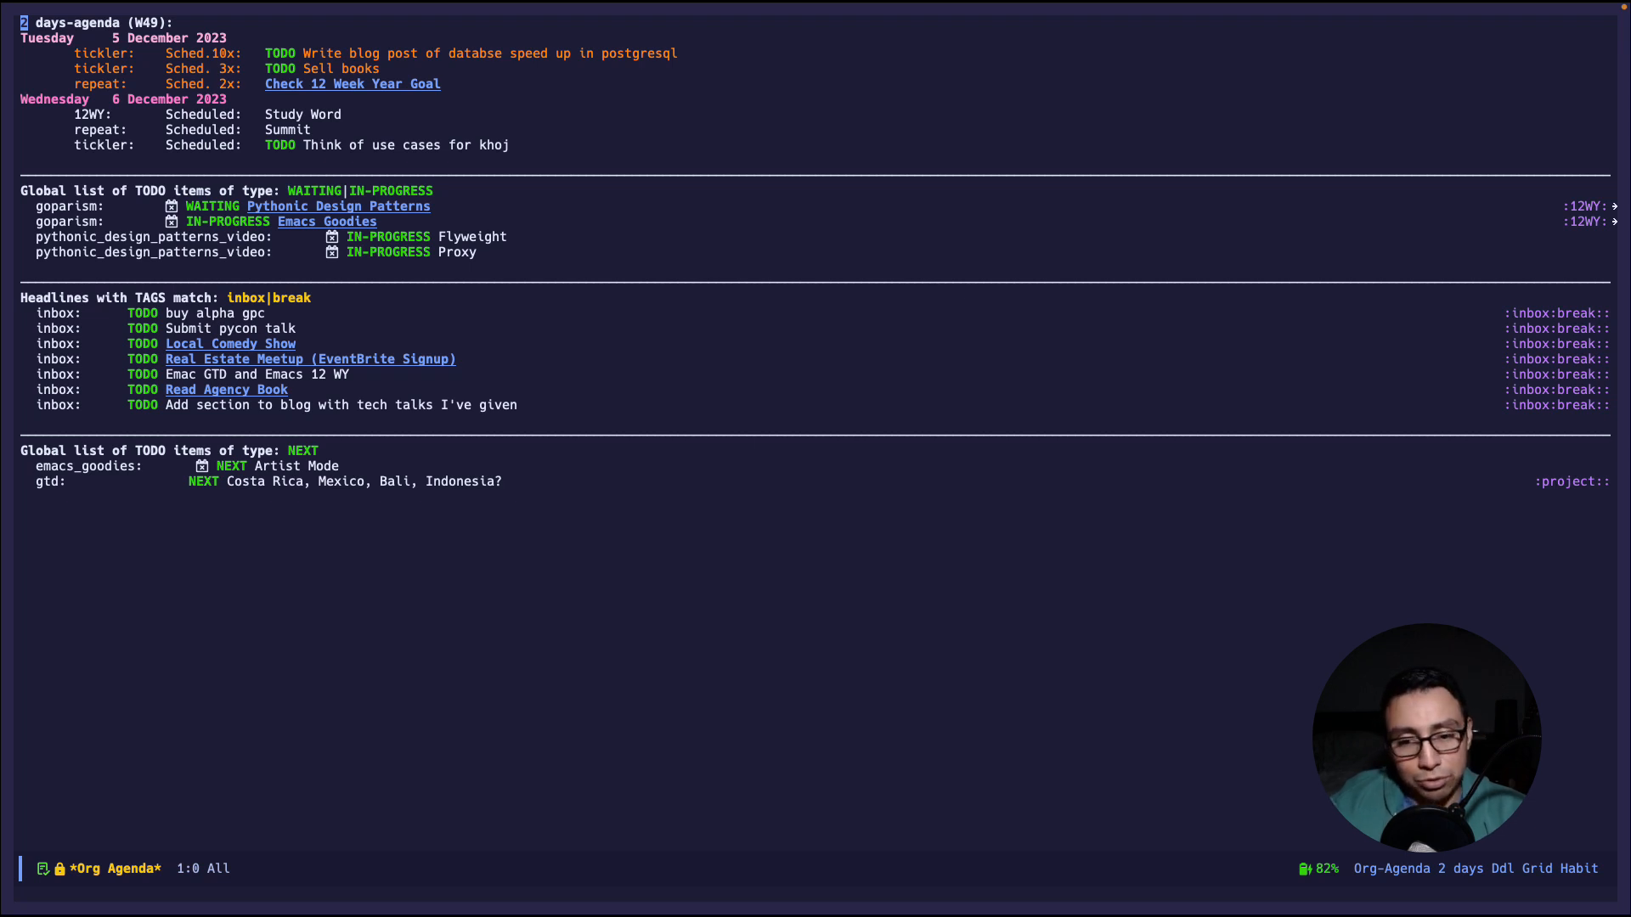
{"action": "key", "text": "C-c c"}
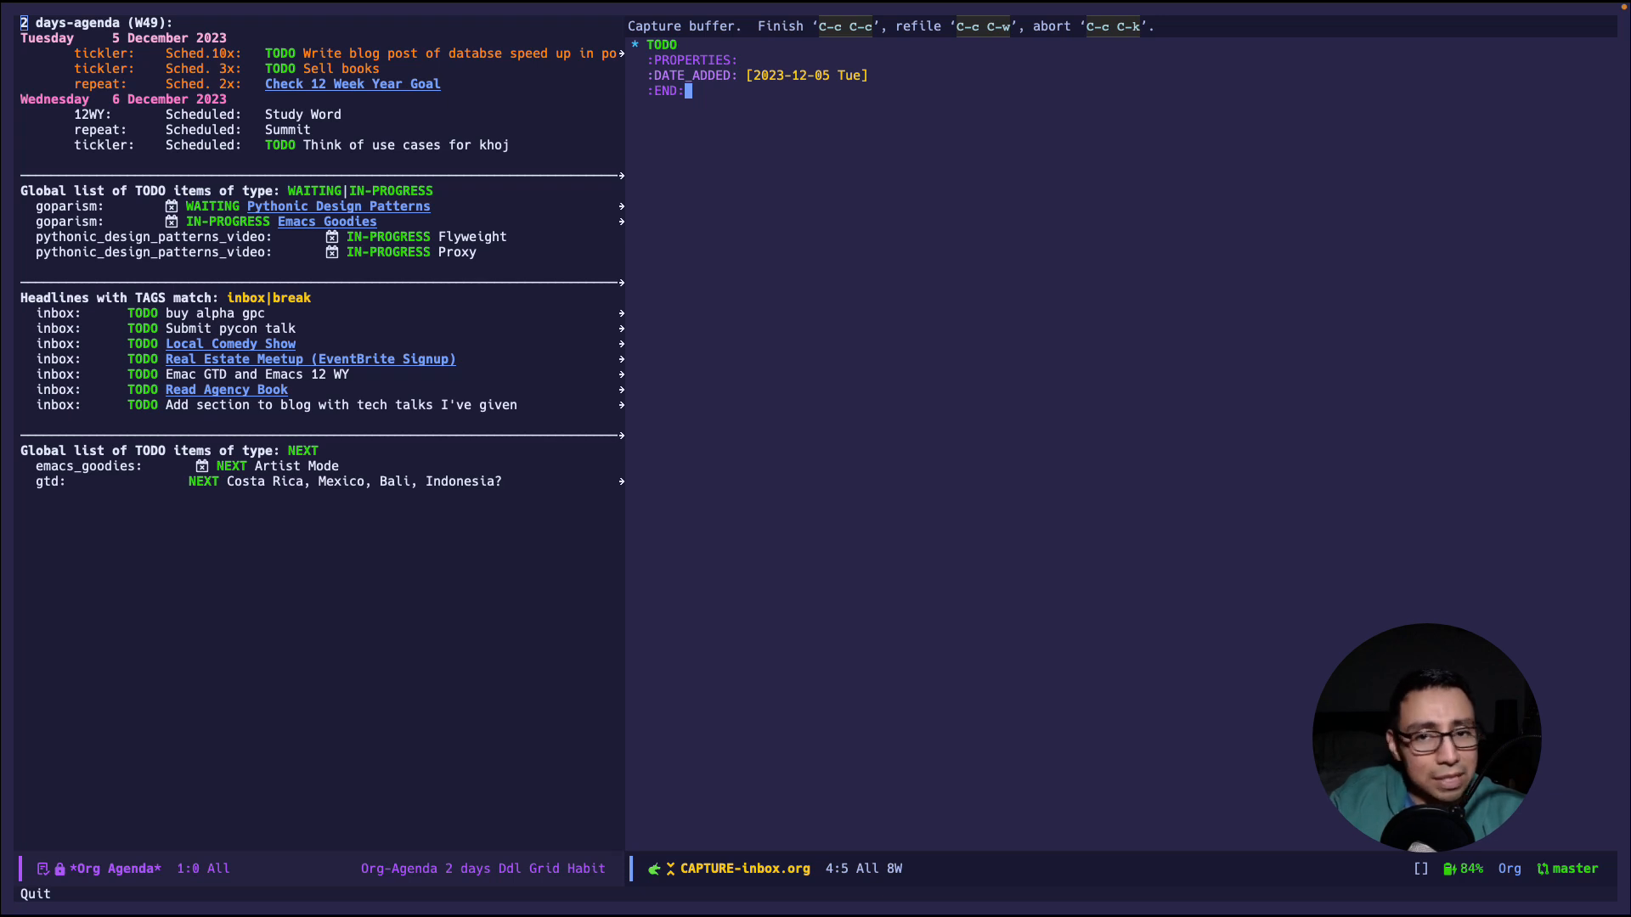
{"action": "key", "text": "C-c C-c"}
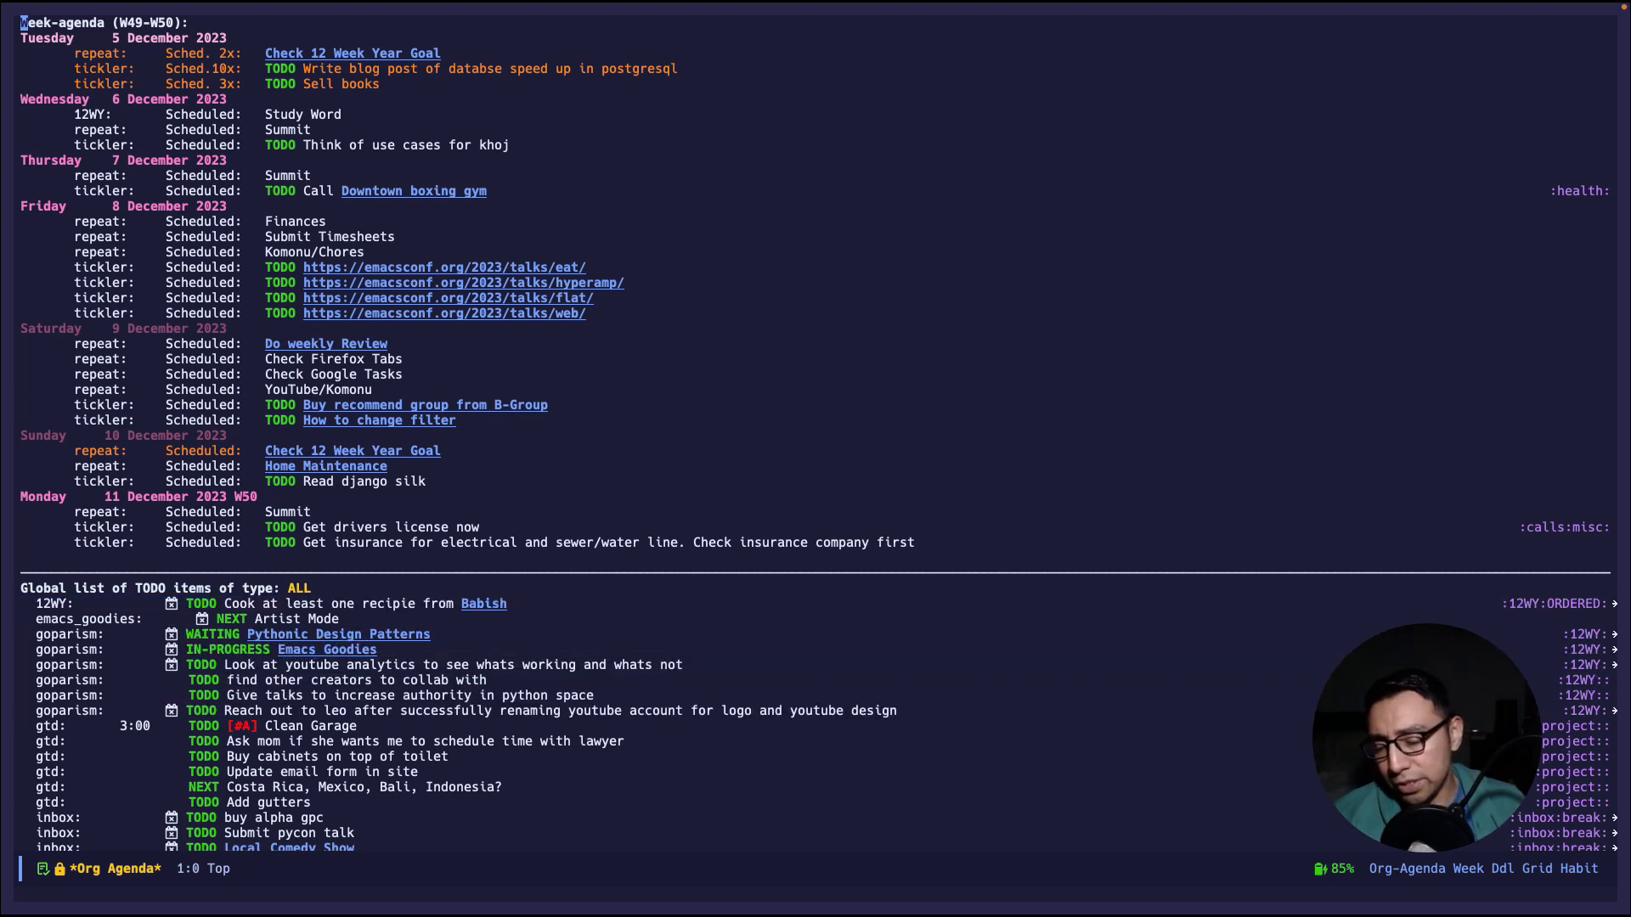
{"action": "mouse_move", "coordinate": [281, 649]}
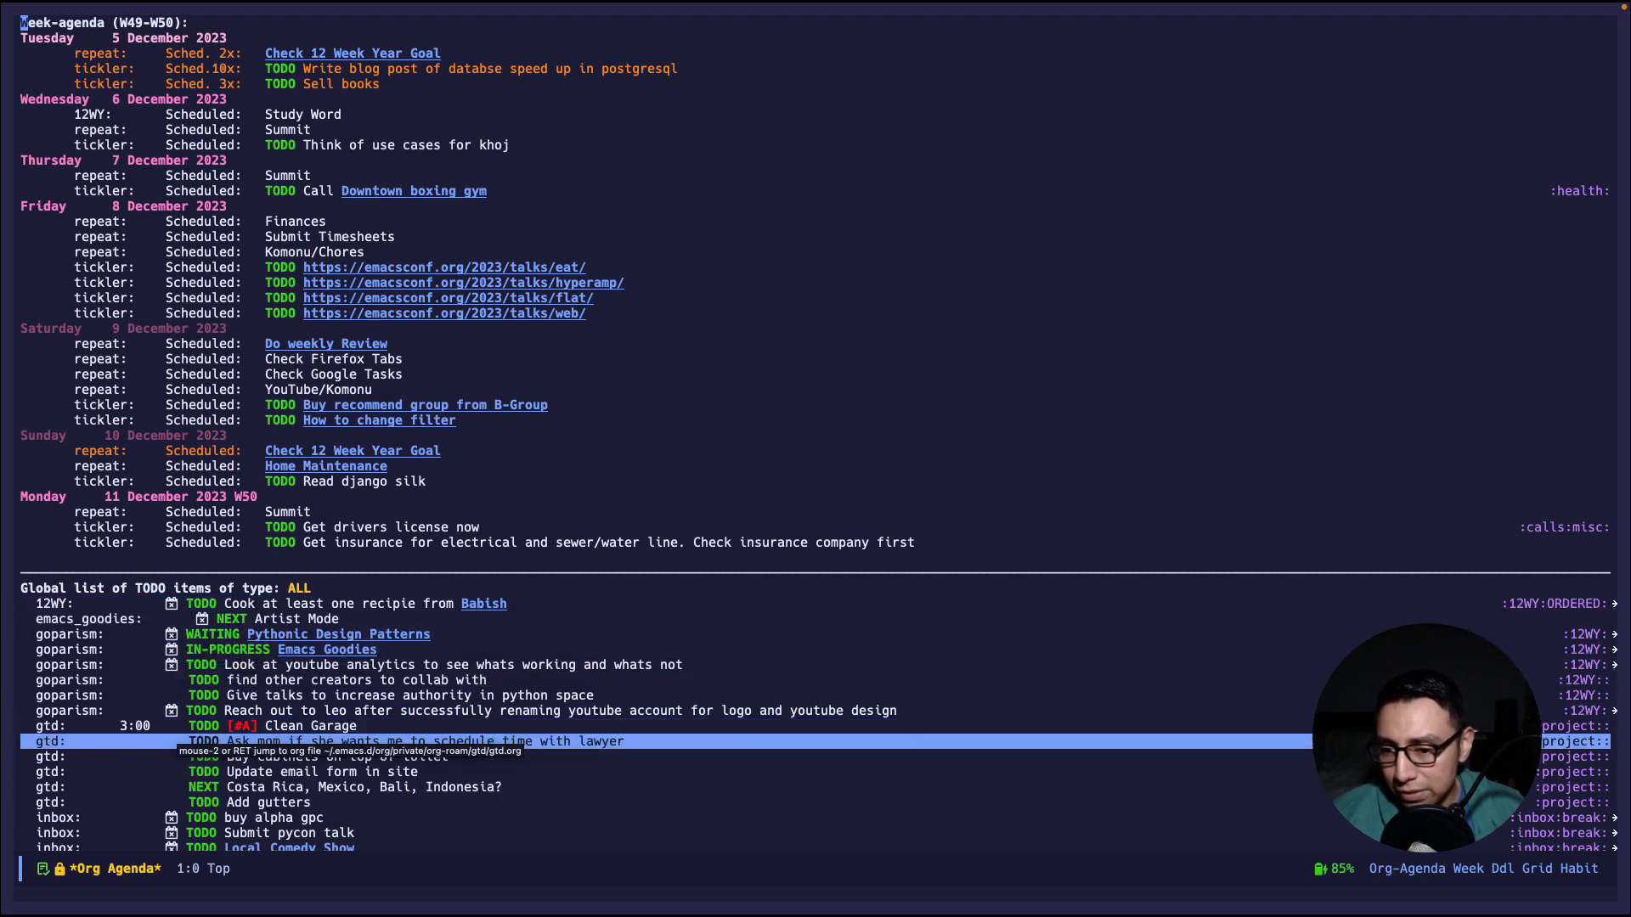
{"action": "key", "text": "n"}
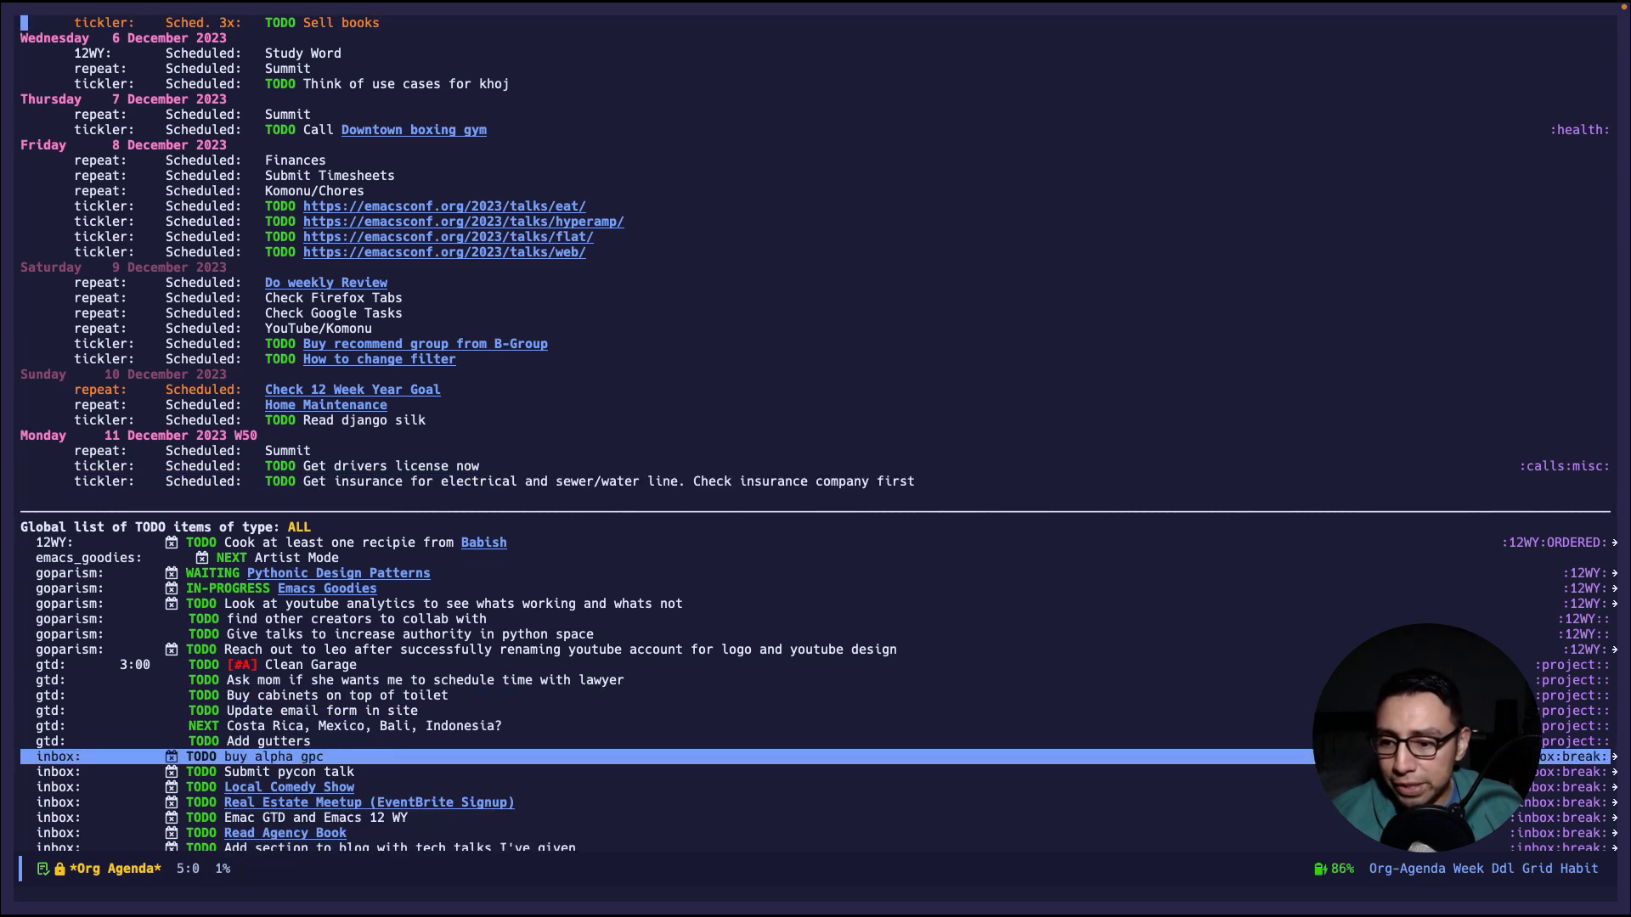
{"action": "scroll", "scroll_direction": "down", "scroll_amount": 3}
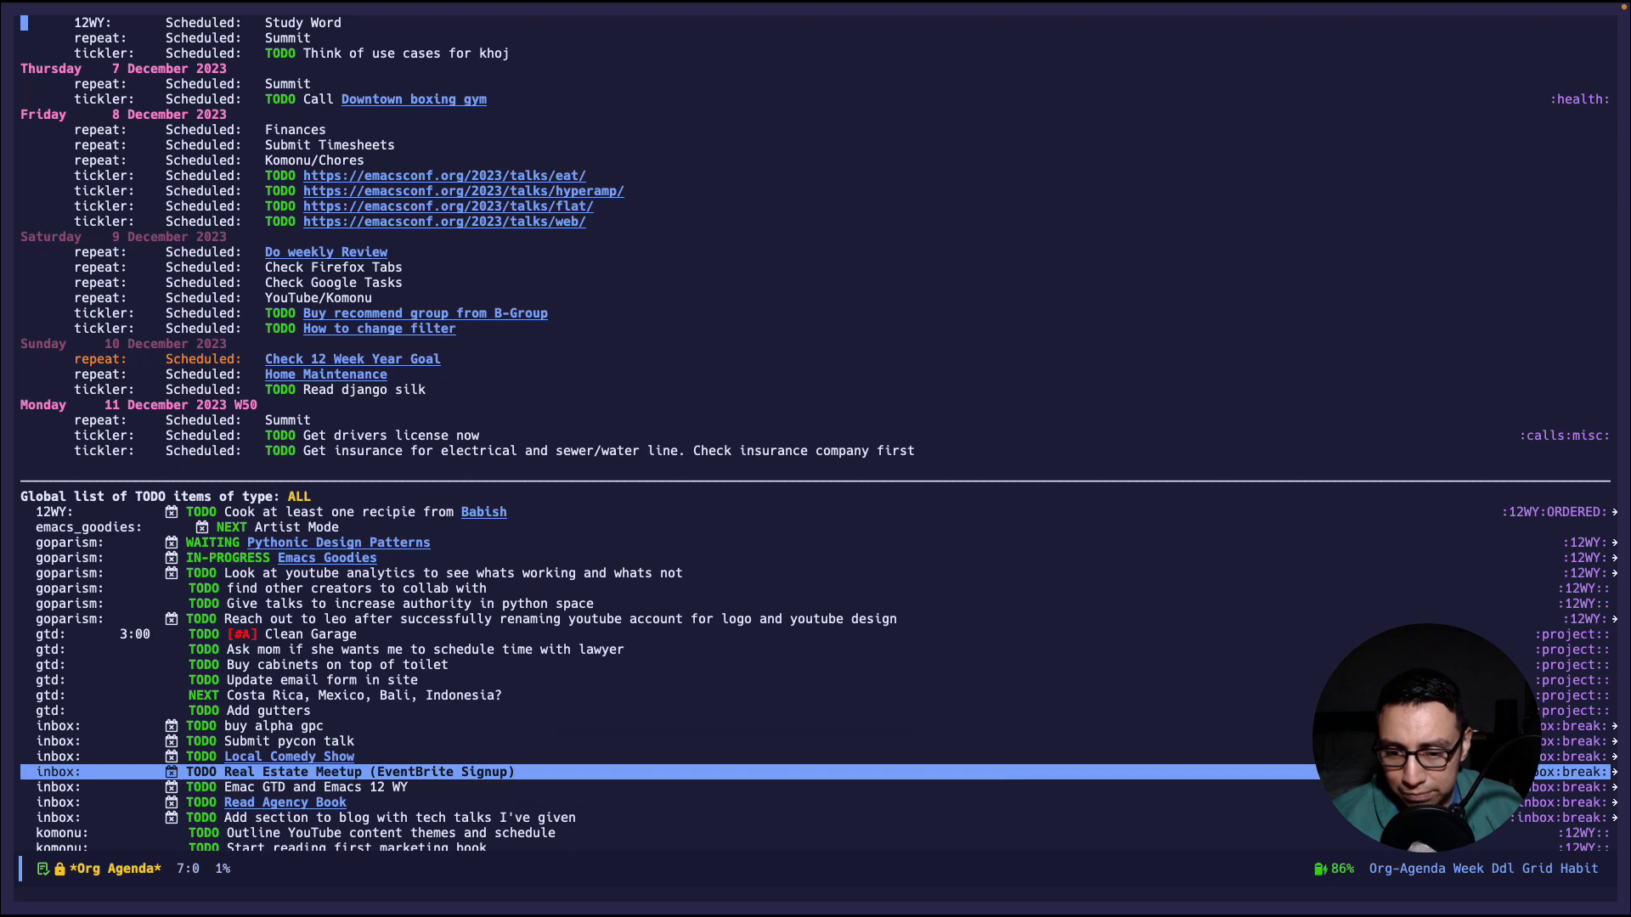
{"action": "mouse_move", "coordinate": [261, 802]}
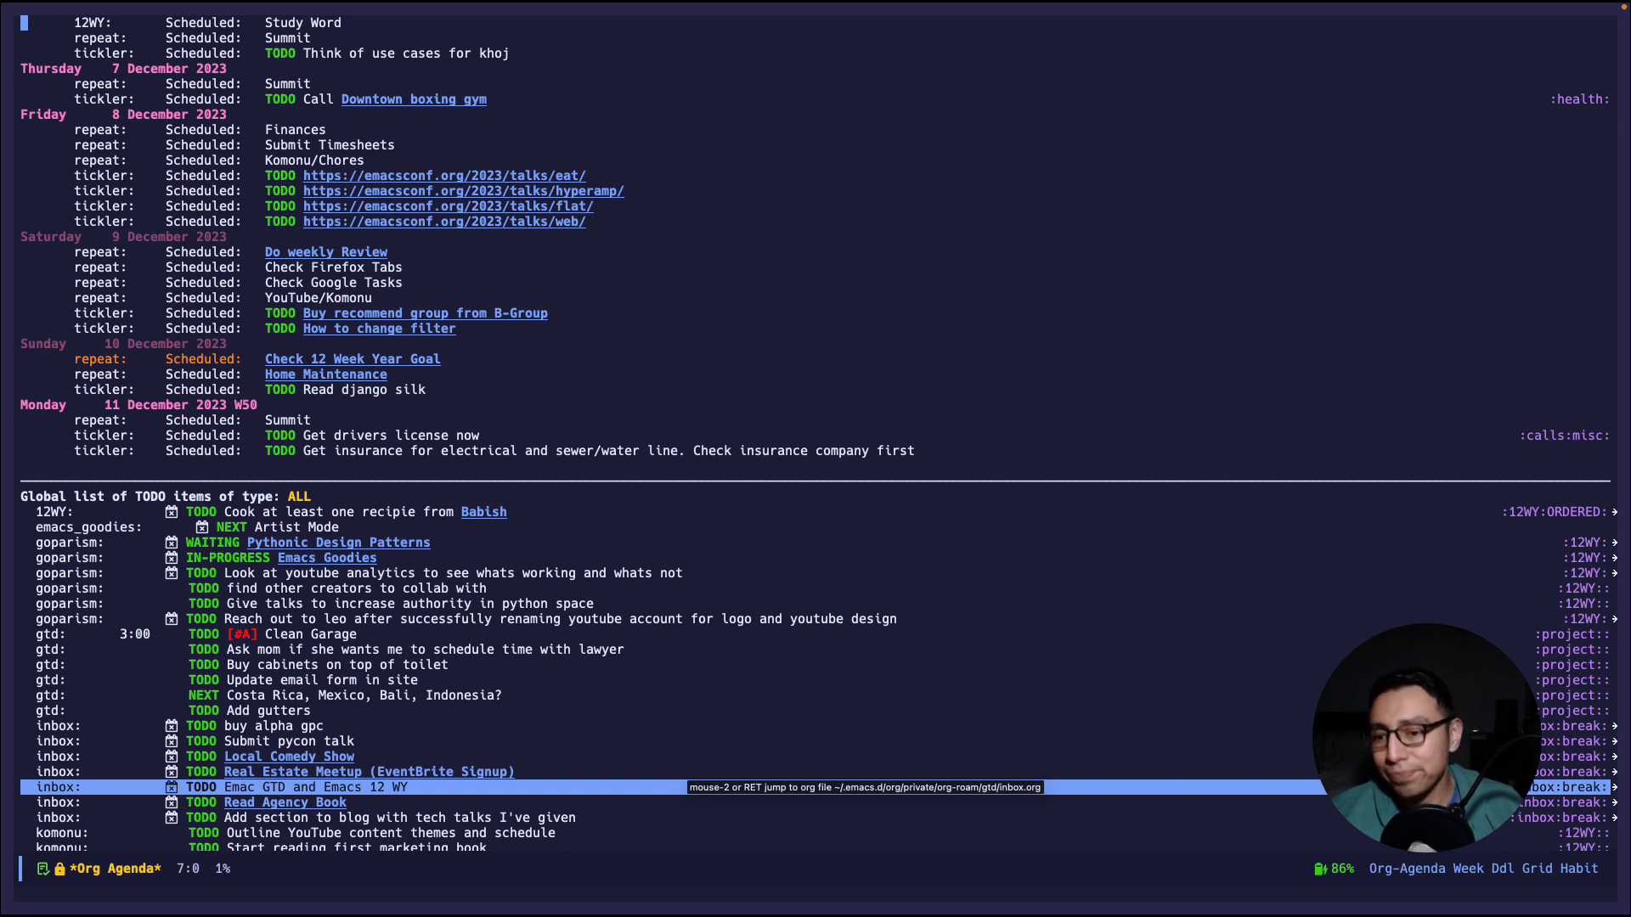
- Start refiling the agenda task, filtering the refile targets with 'tick' for tickler.org
{"action": "key", "text": "Home"}
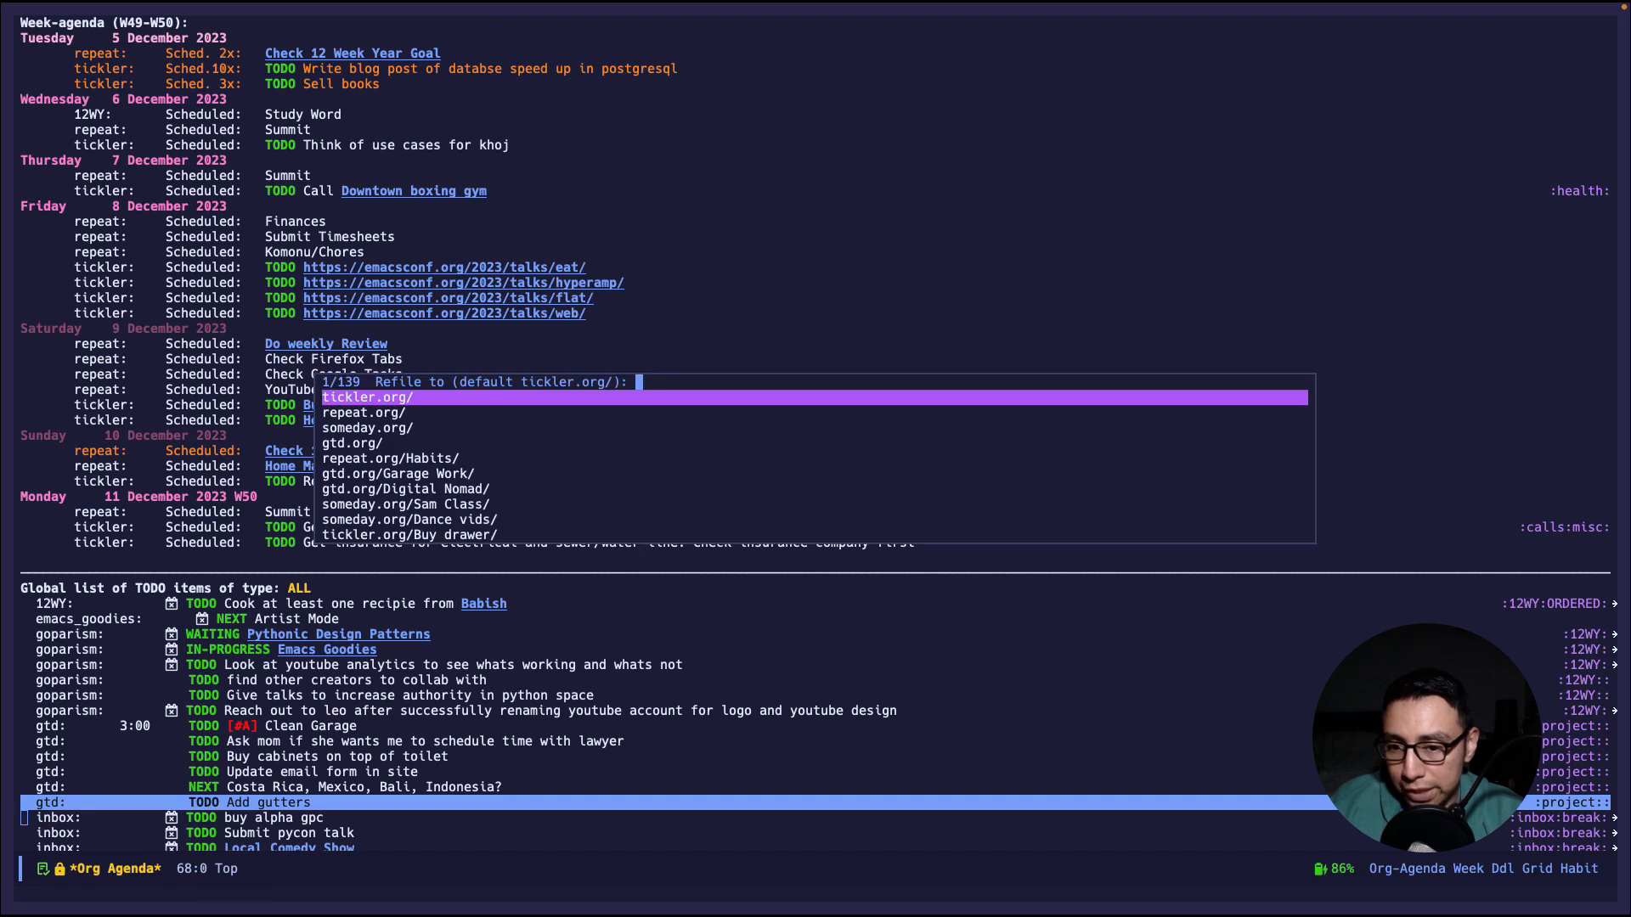
{"action": "type", "text": "tick"}
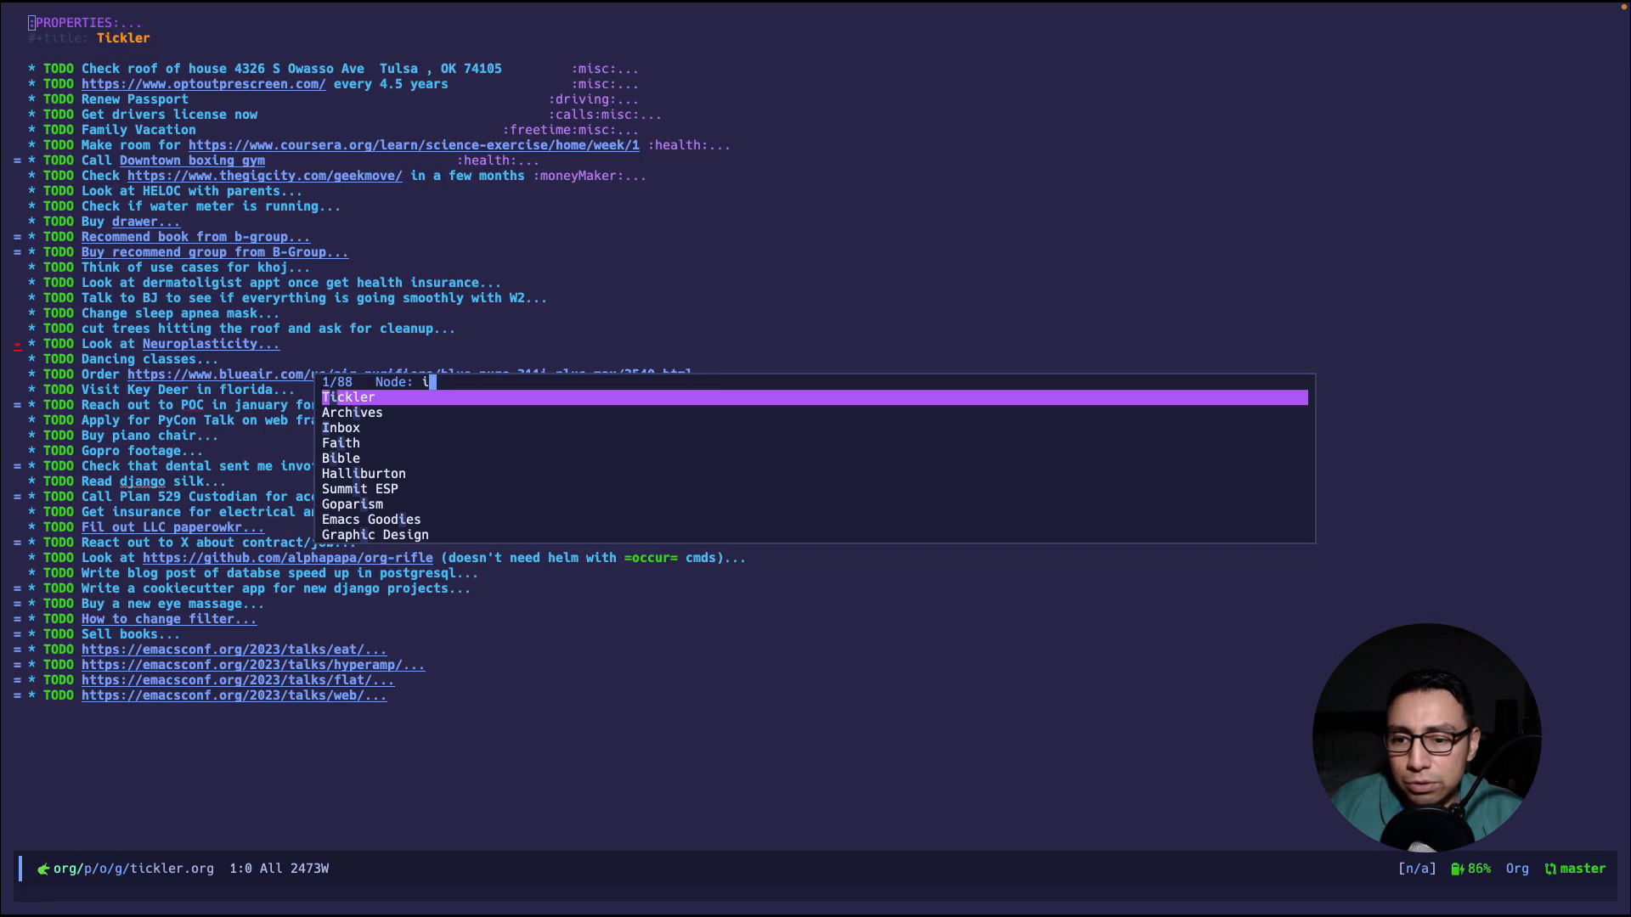
- Select the GTD node to open gtd.org at its flowchart overview
{"action": "left_click", "coordinate": [341, 427]}
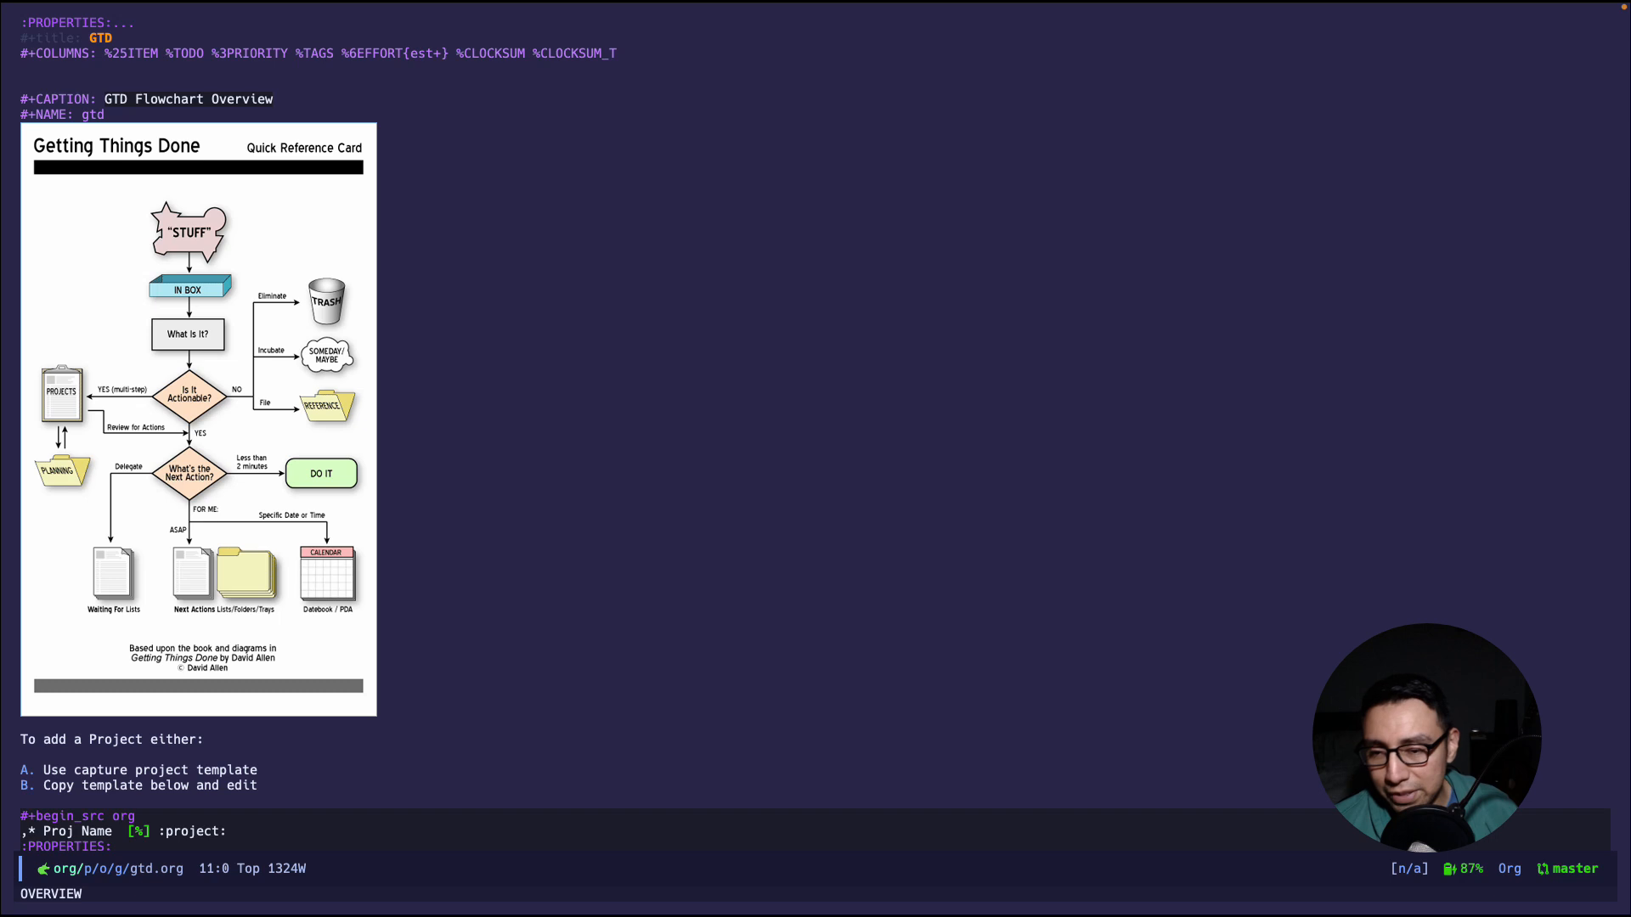
- Scroll gtd.org past the project template to the Garage Work project and its tasks
{"action": "scroll", "scroll_direction": "down", "scroll_amount": 3}
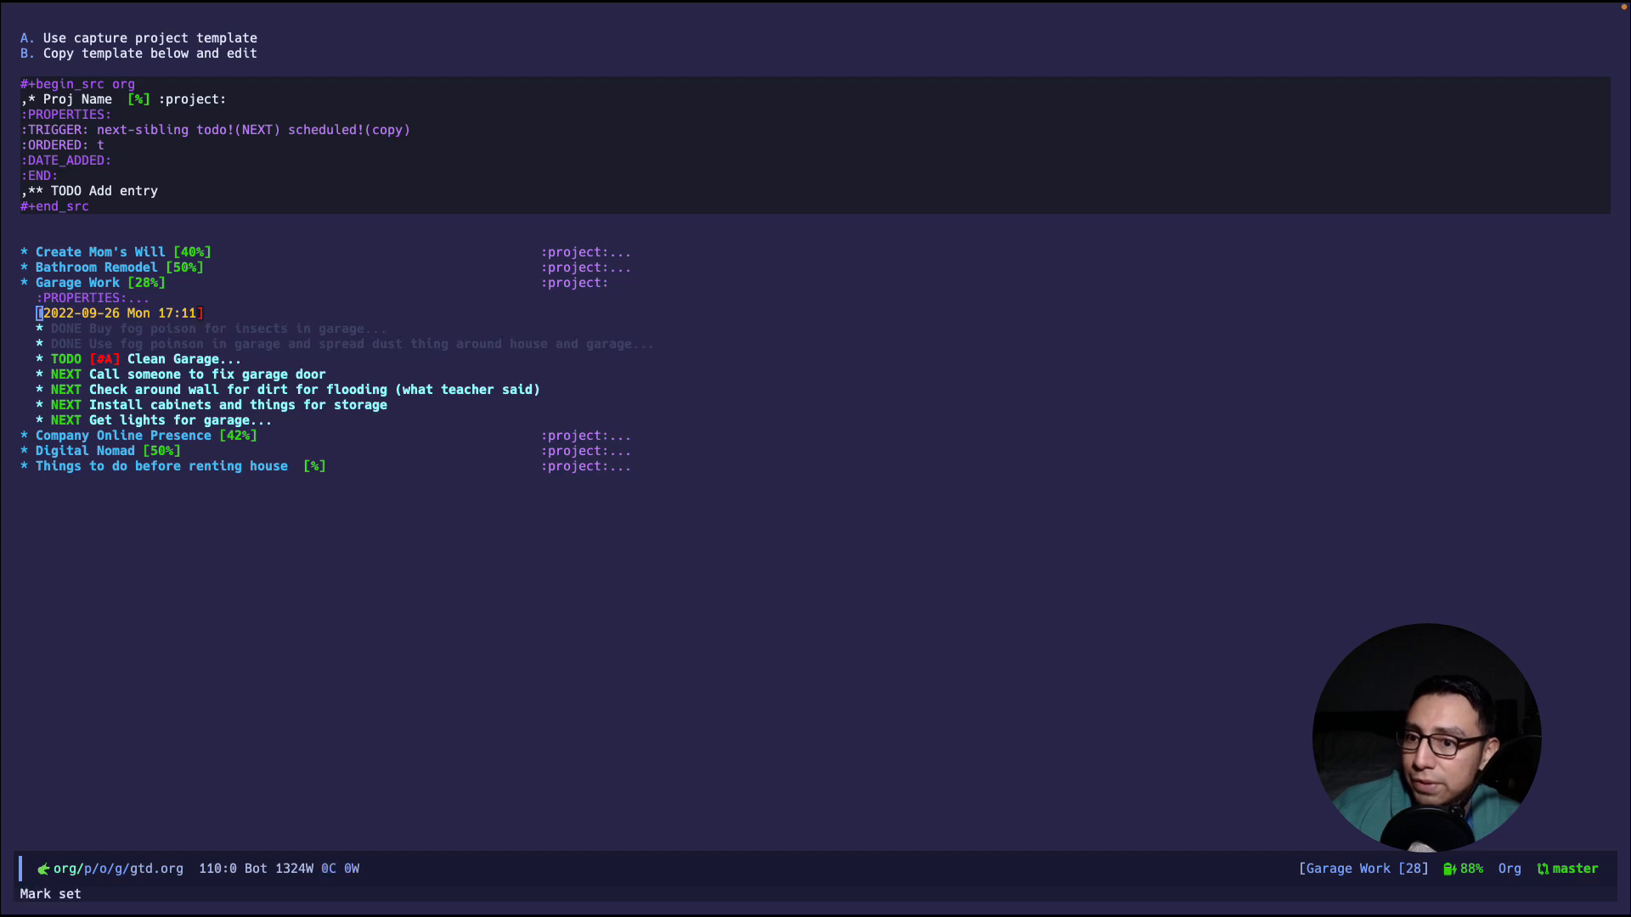
{"action": "left_click_drag", "start_coordinate": [36, 313], "coordinate": [645, 343]}
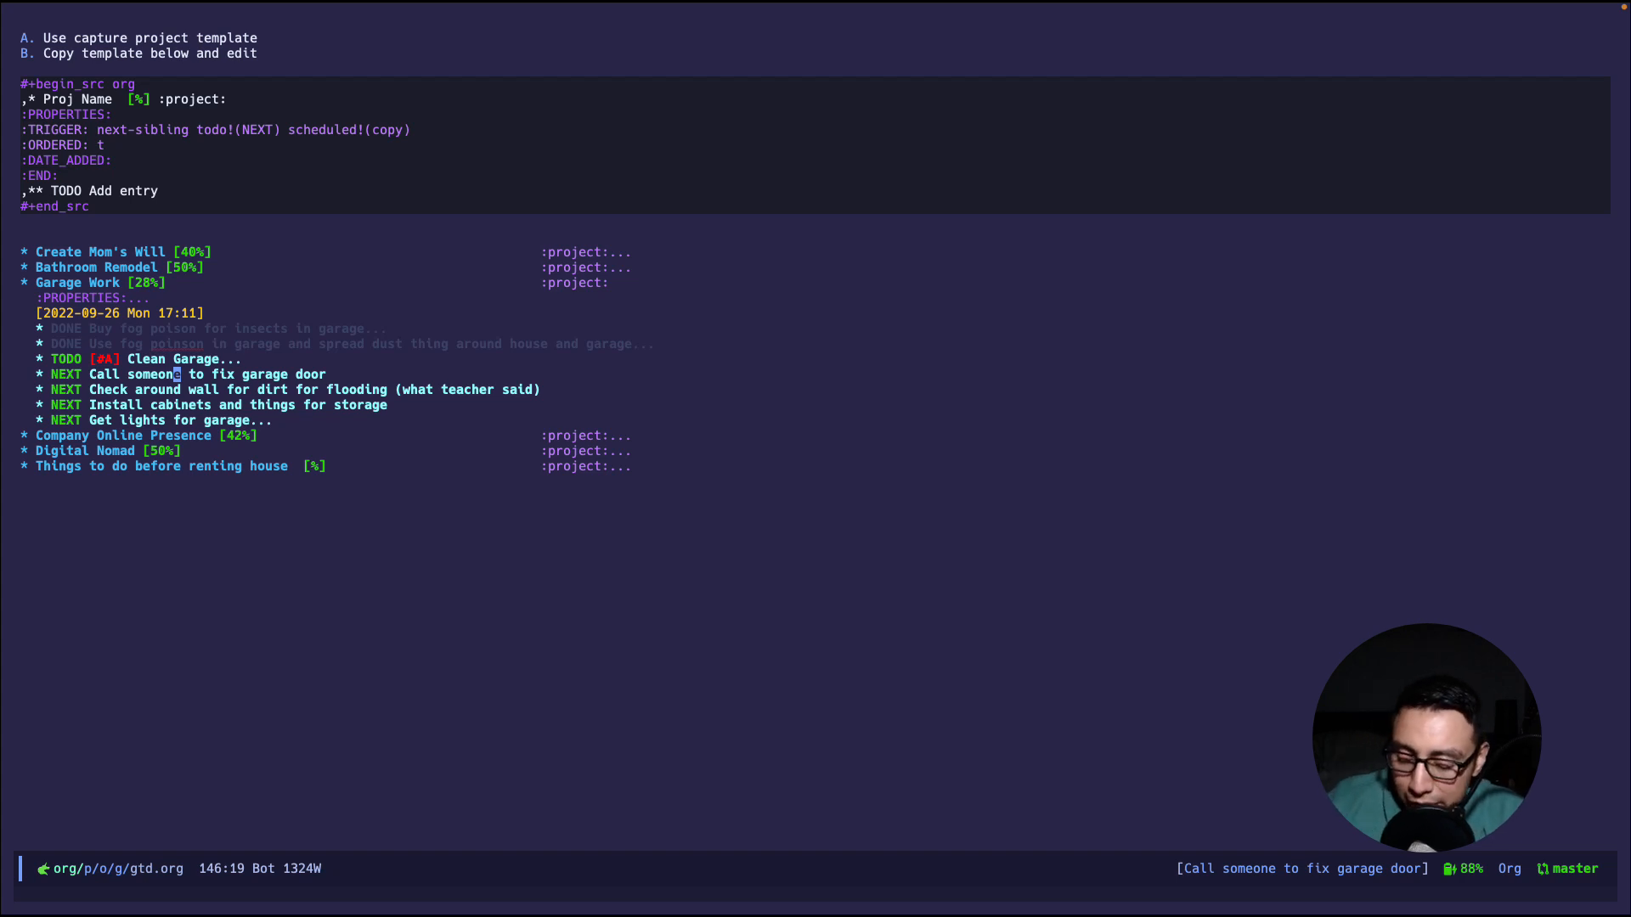
- Browse the gtd folder's files and filter the candidates to someday.org
{"action": "key", "text": "C-x C-f"}
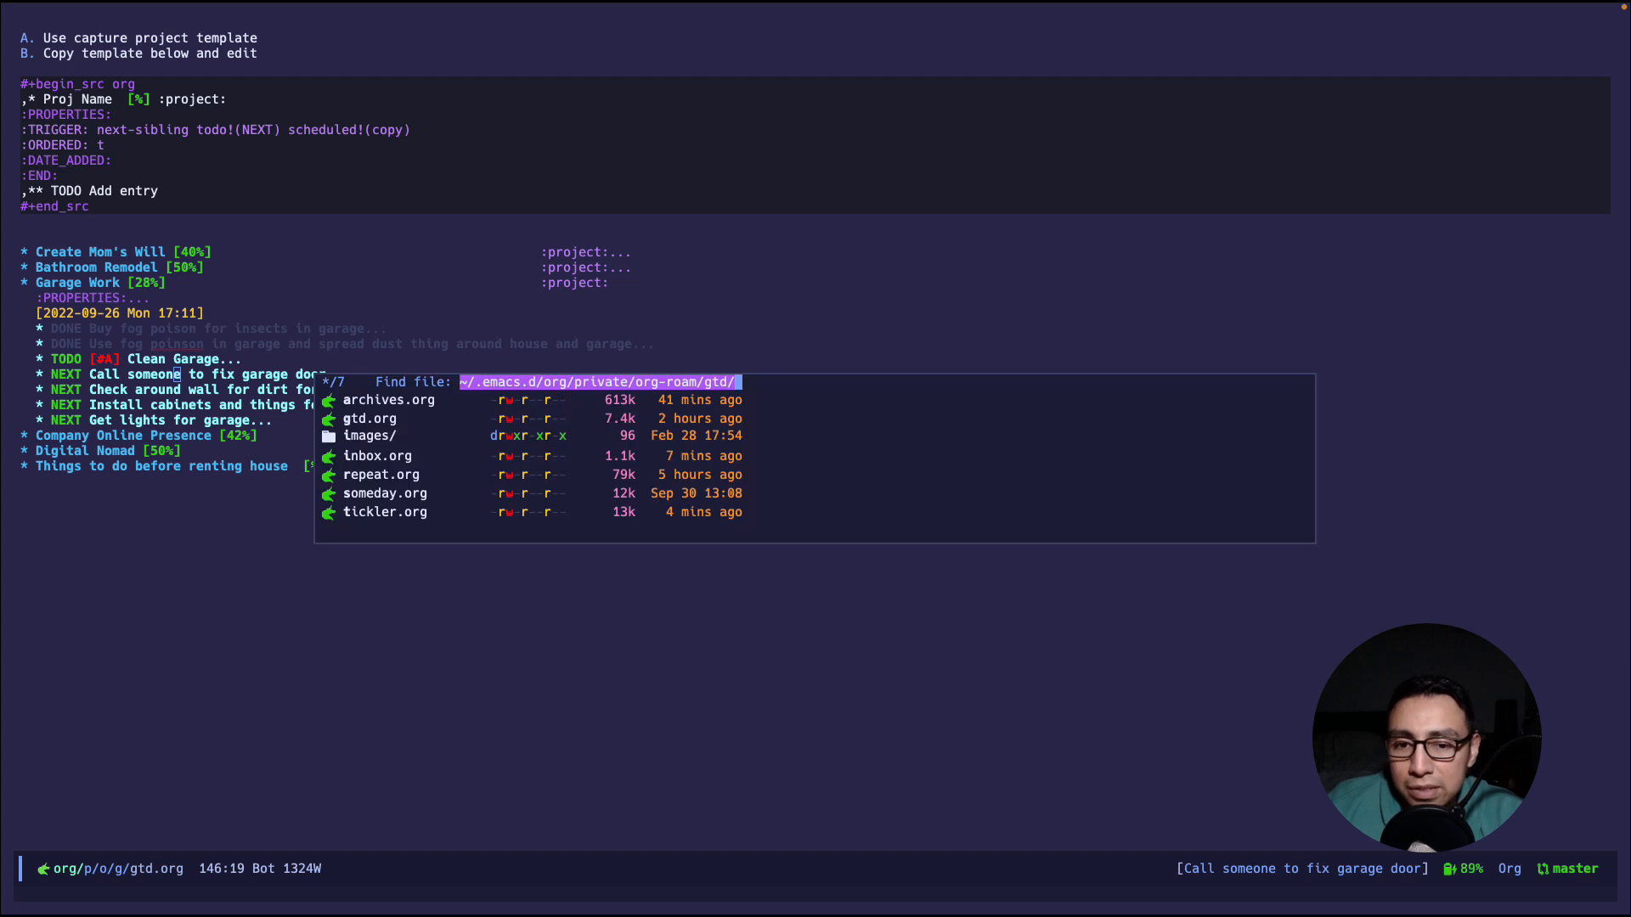
{"action": "type", "text": "file li"}
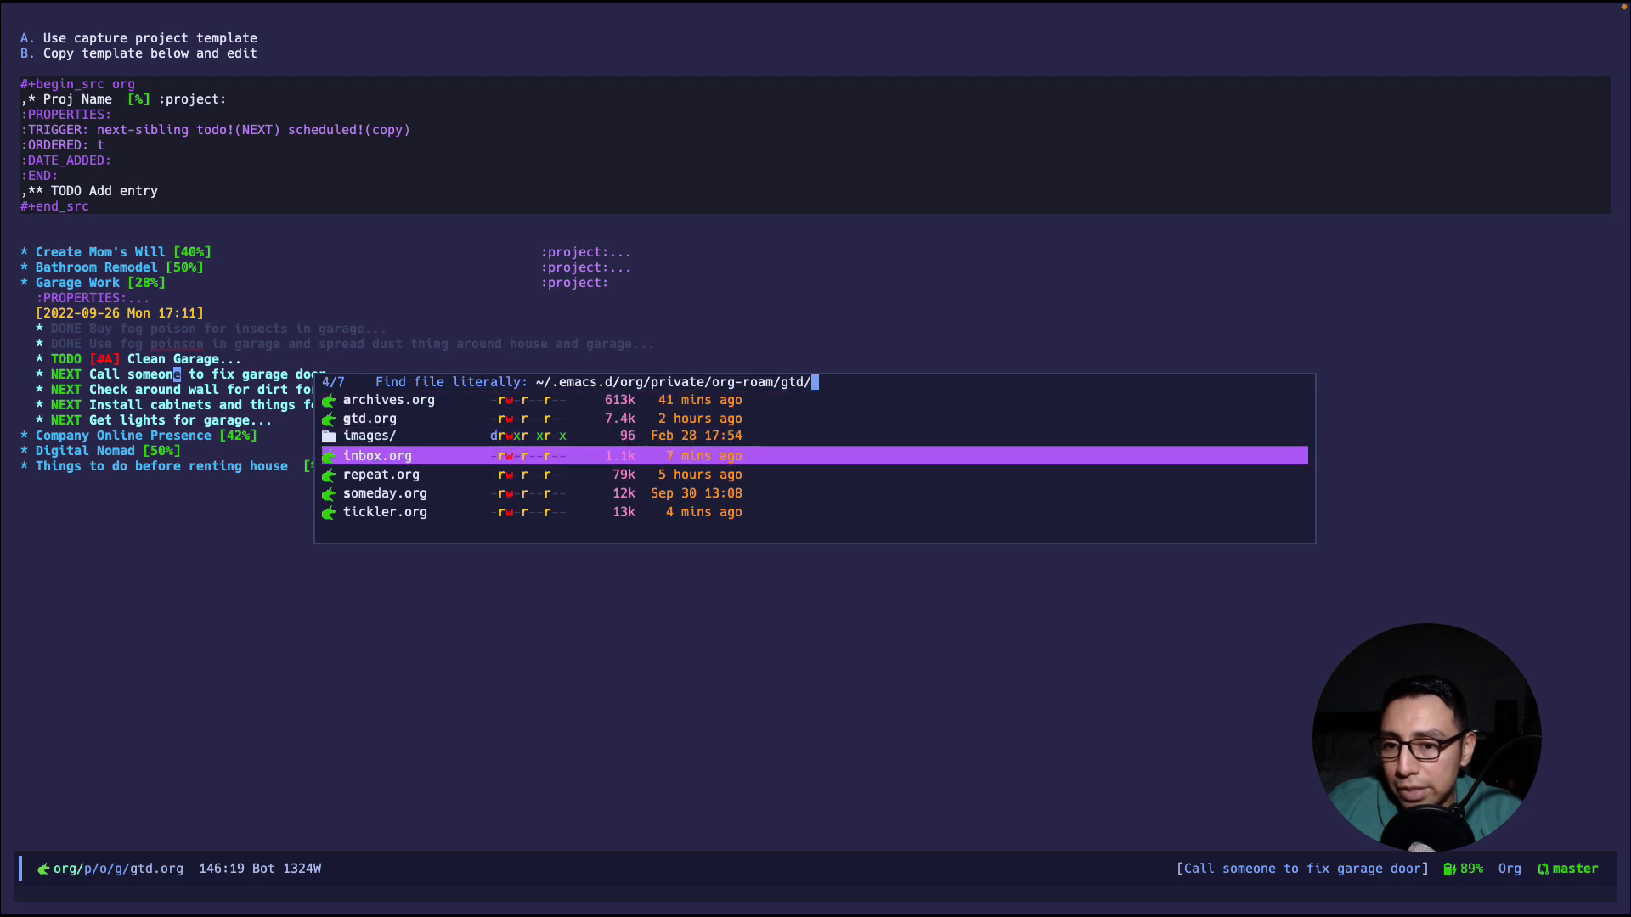
{"action": "key", "text": "up"}
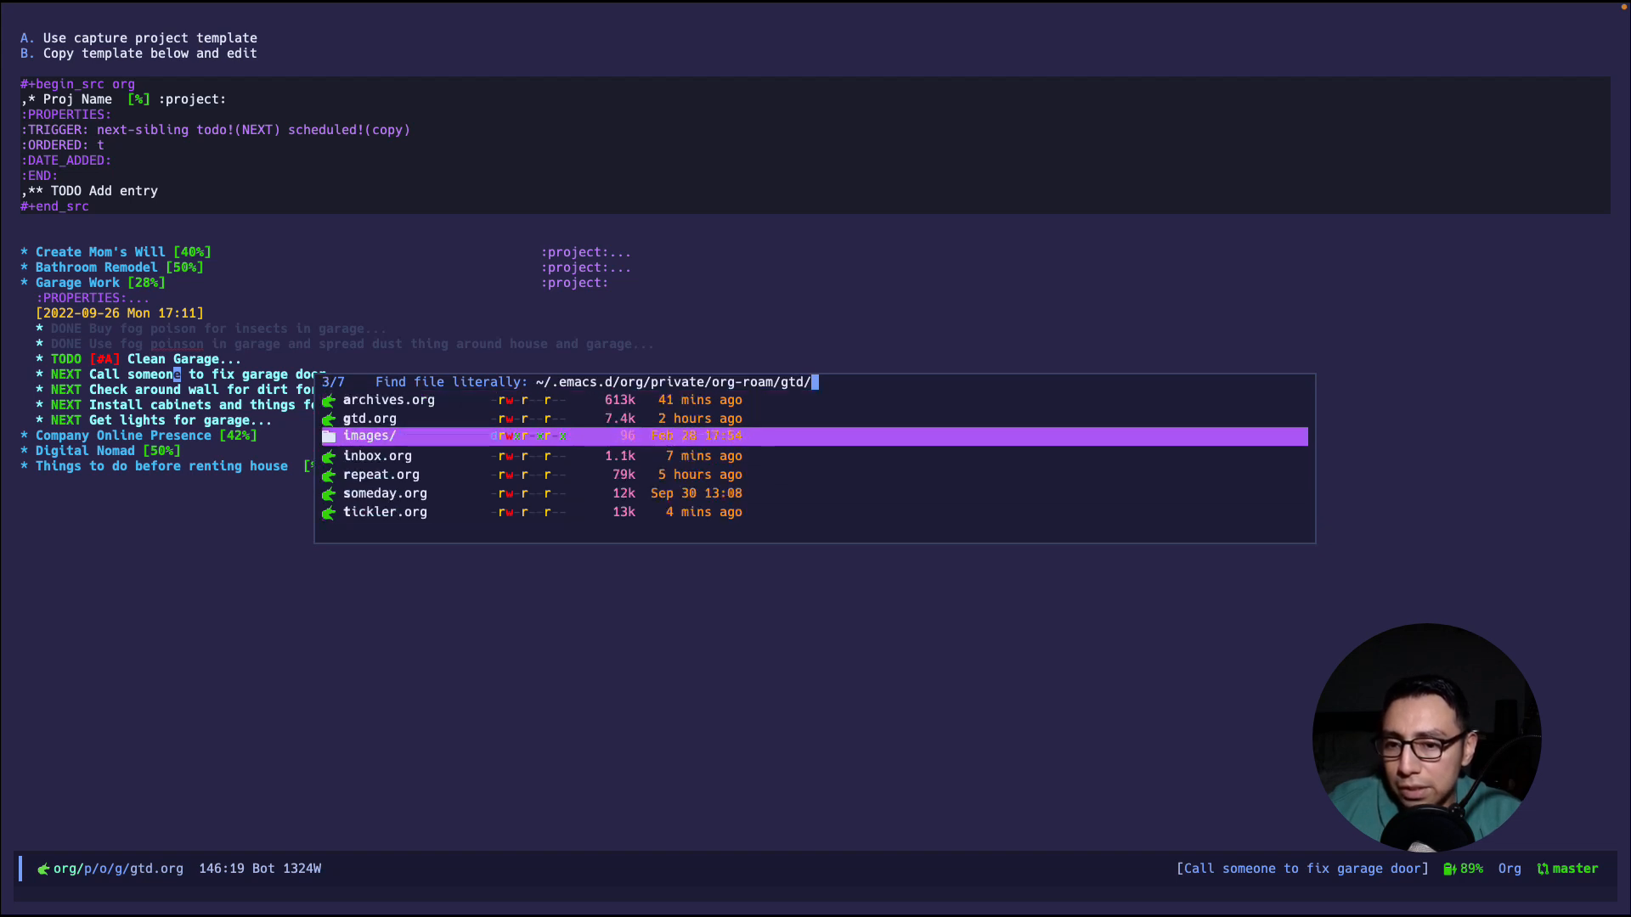
{"action": "type", "text": "so"}
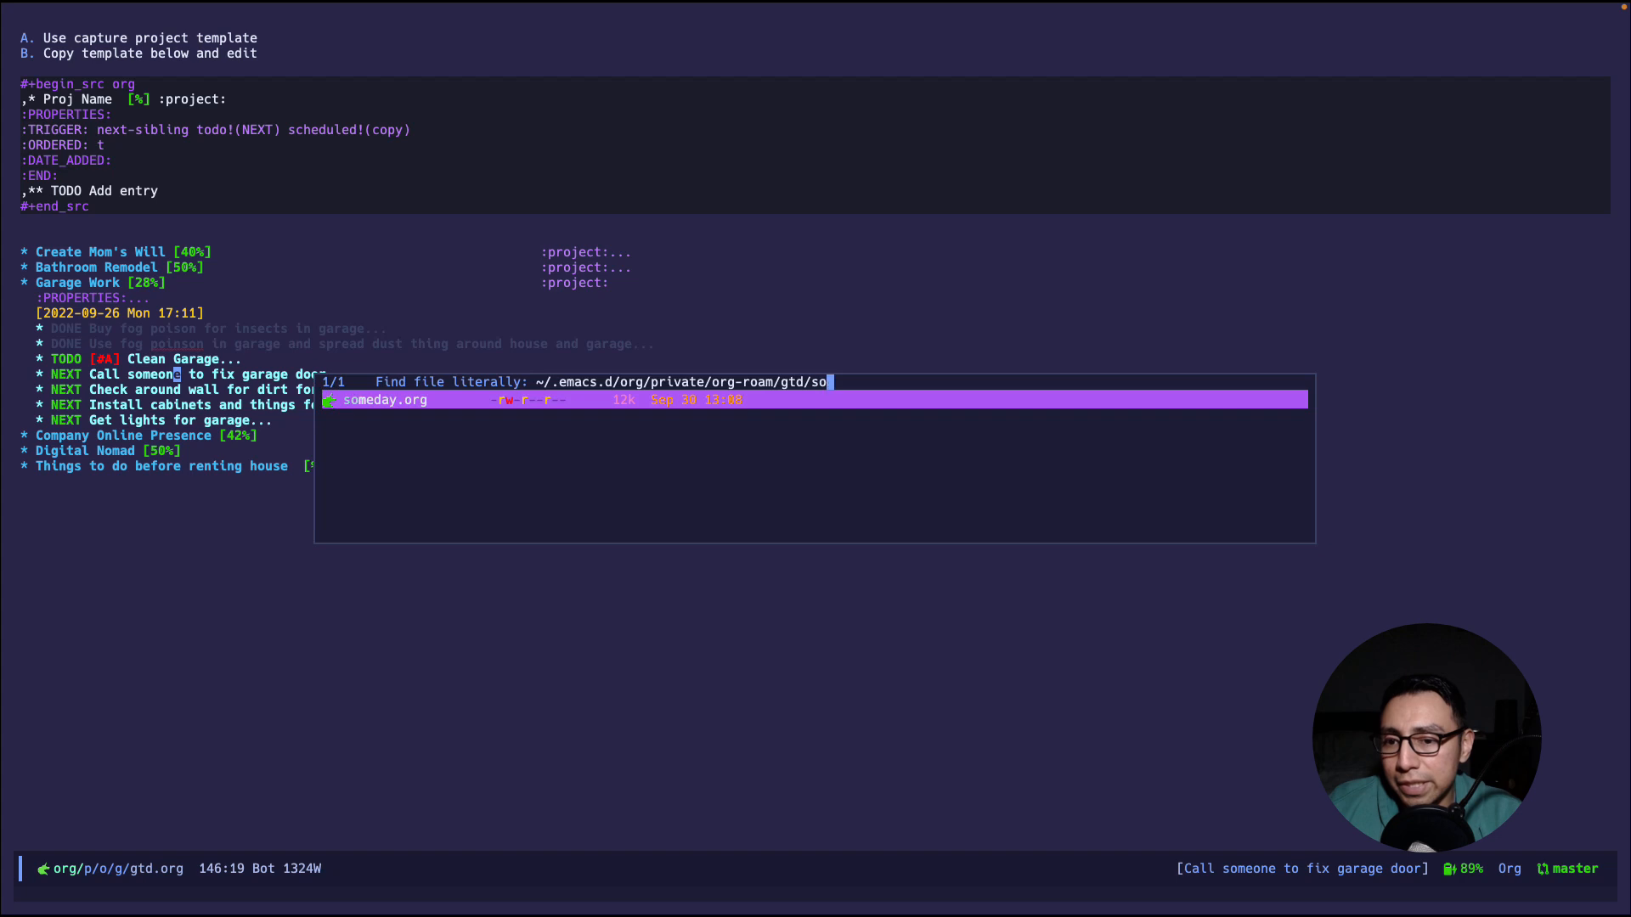
{"action": "type", "text": "me"}
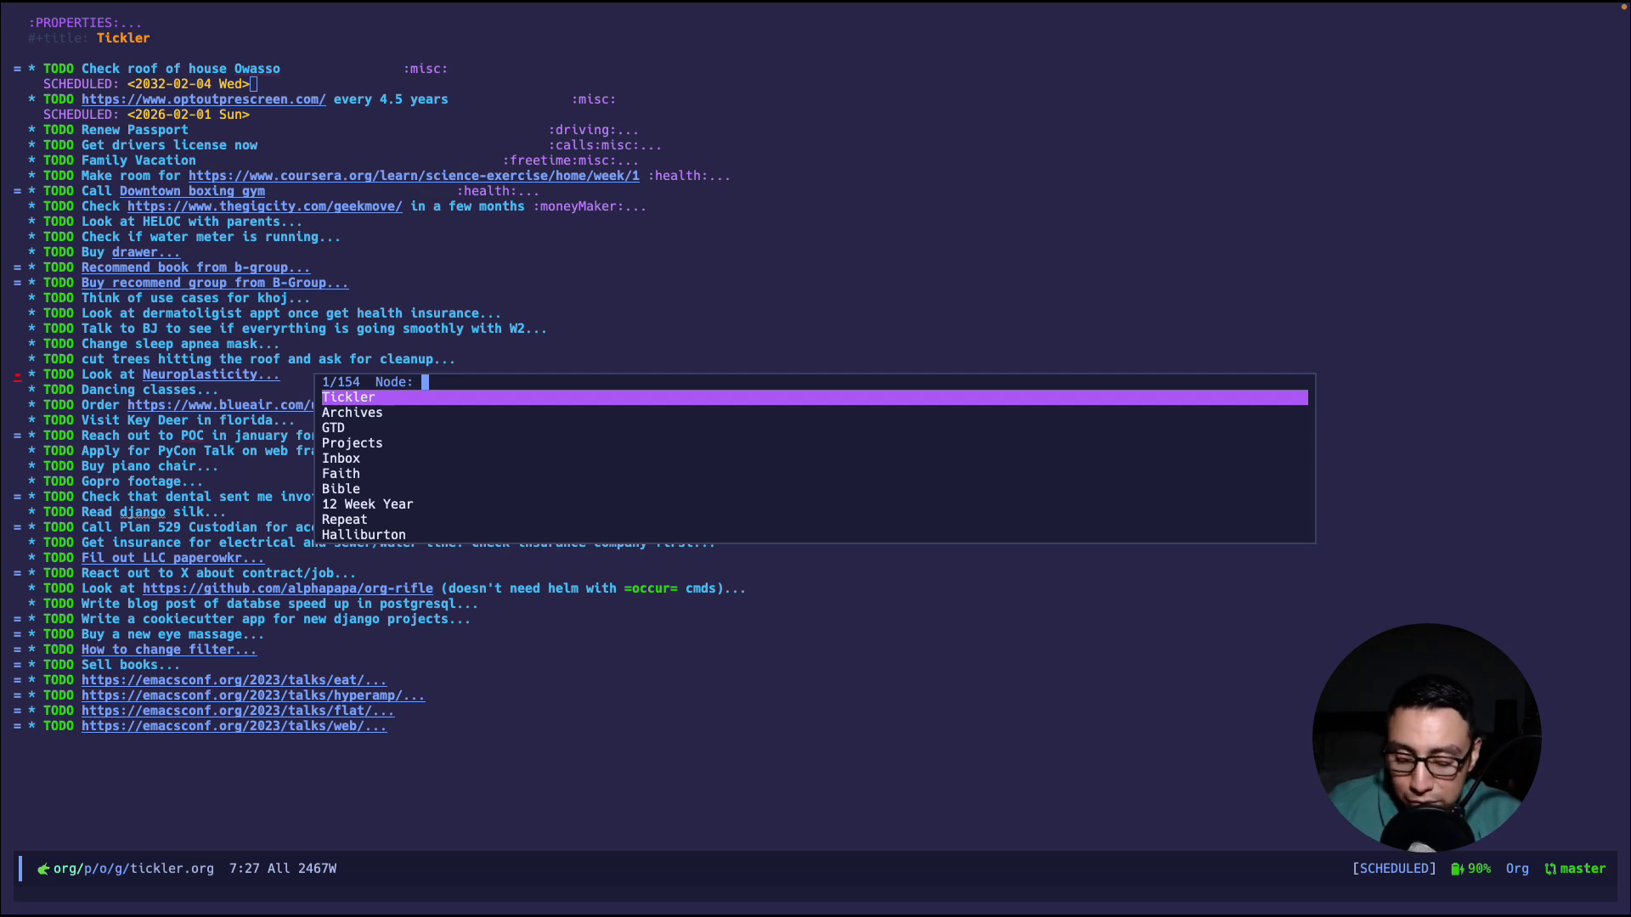
- Search nodes for 'emacs', open Emacs Goodies, and scroll through its video entries
{"action": "type", "text": "ema"}
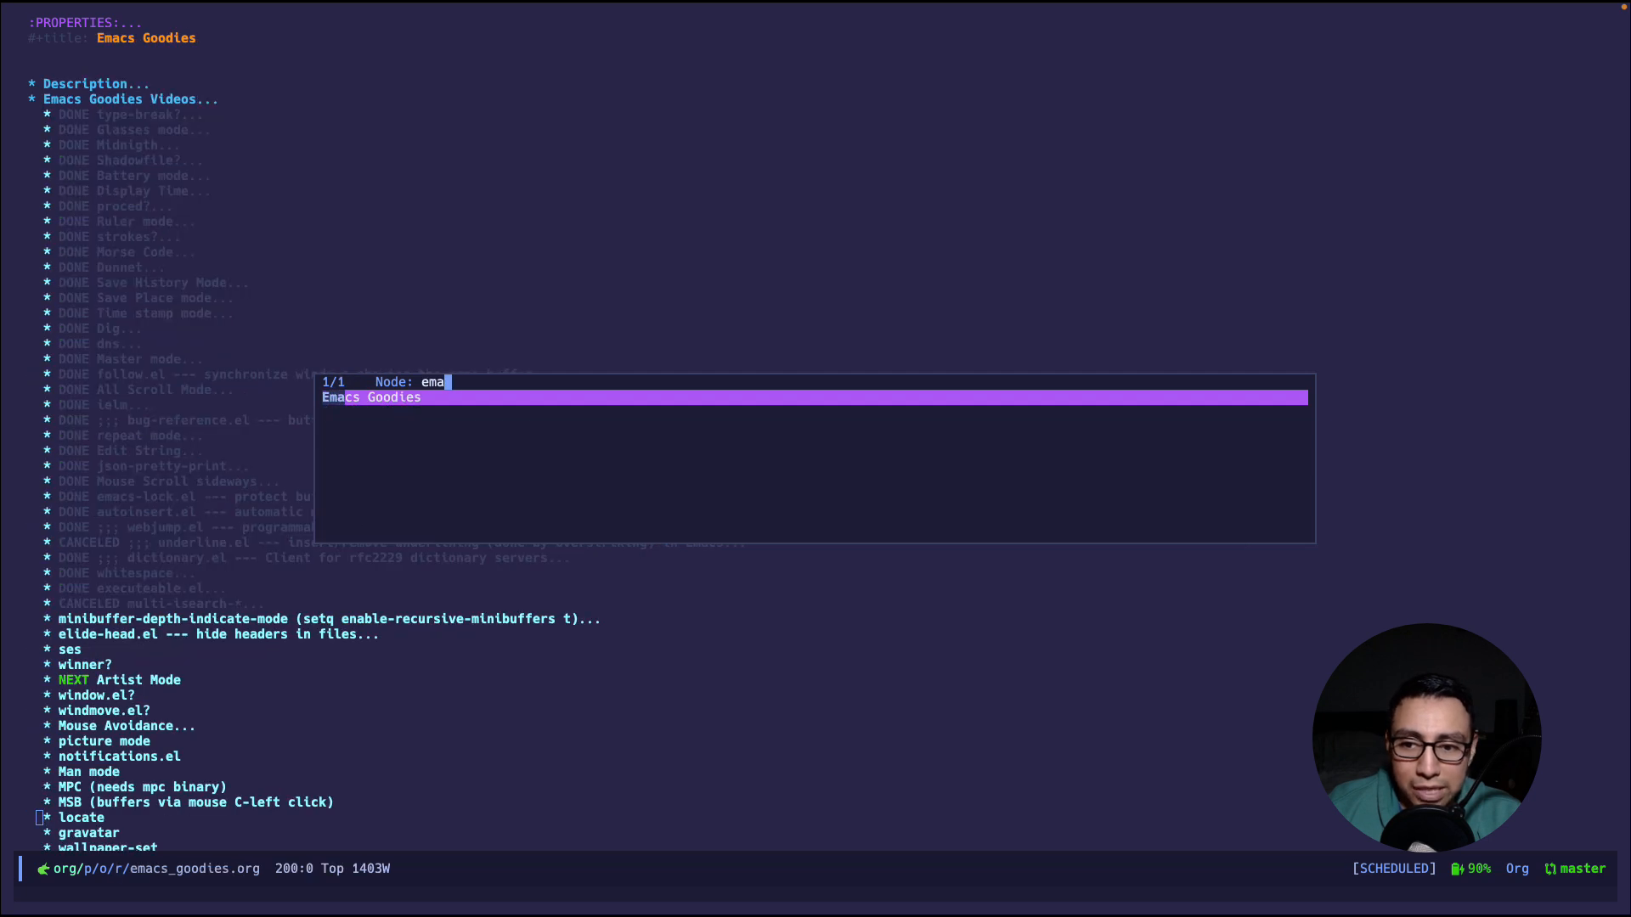
{"action": "type", "text": "cs"}
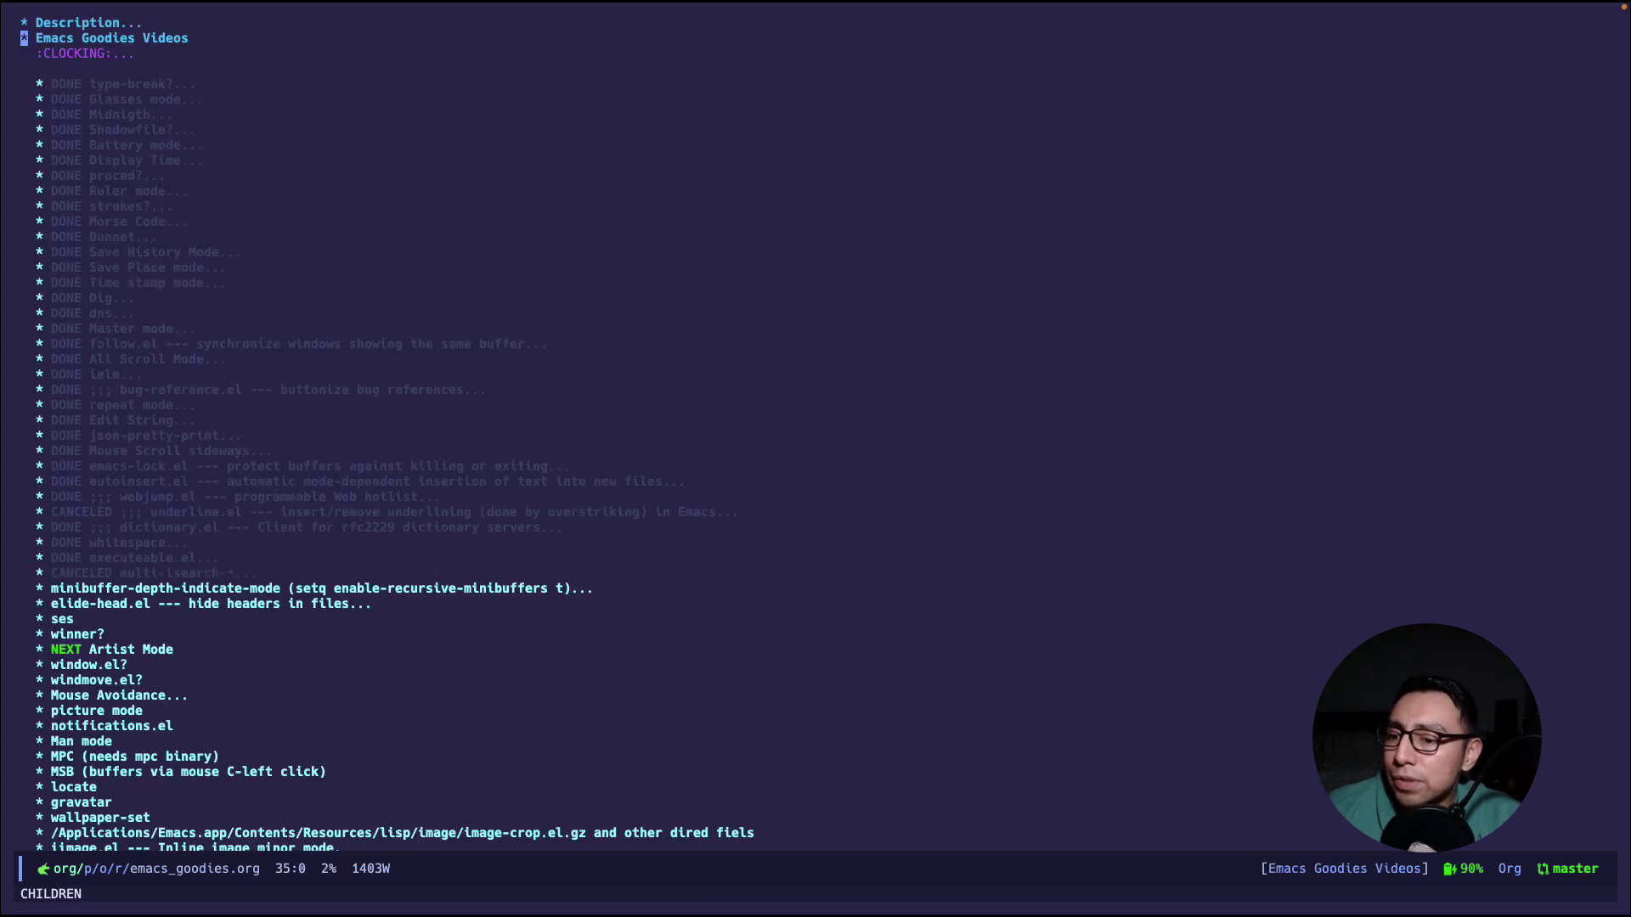
{"action": "scroll", "scroll_direction": "down", "scroll_amount": 3}
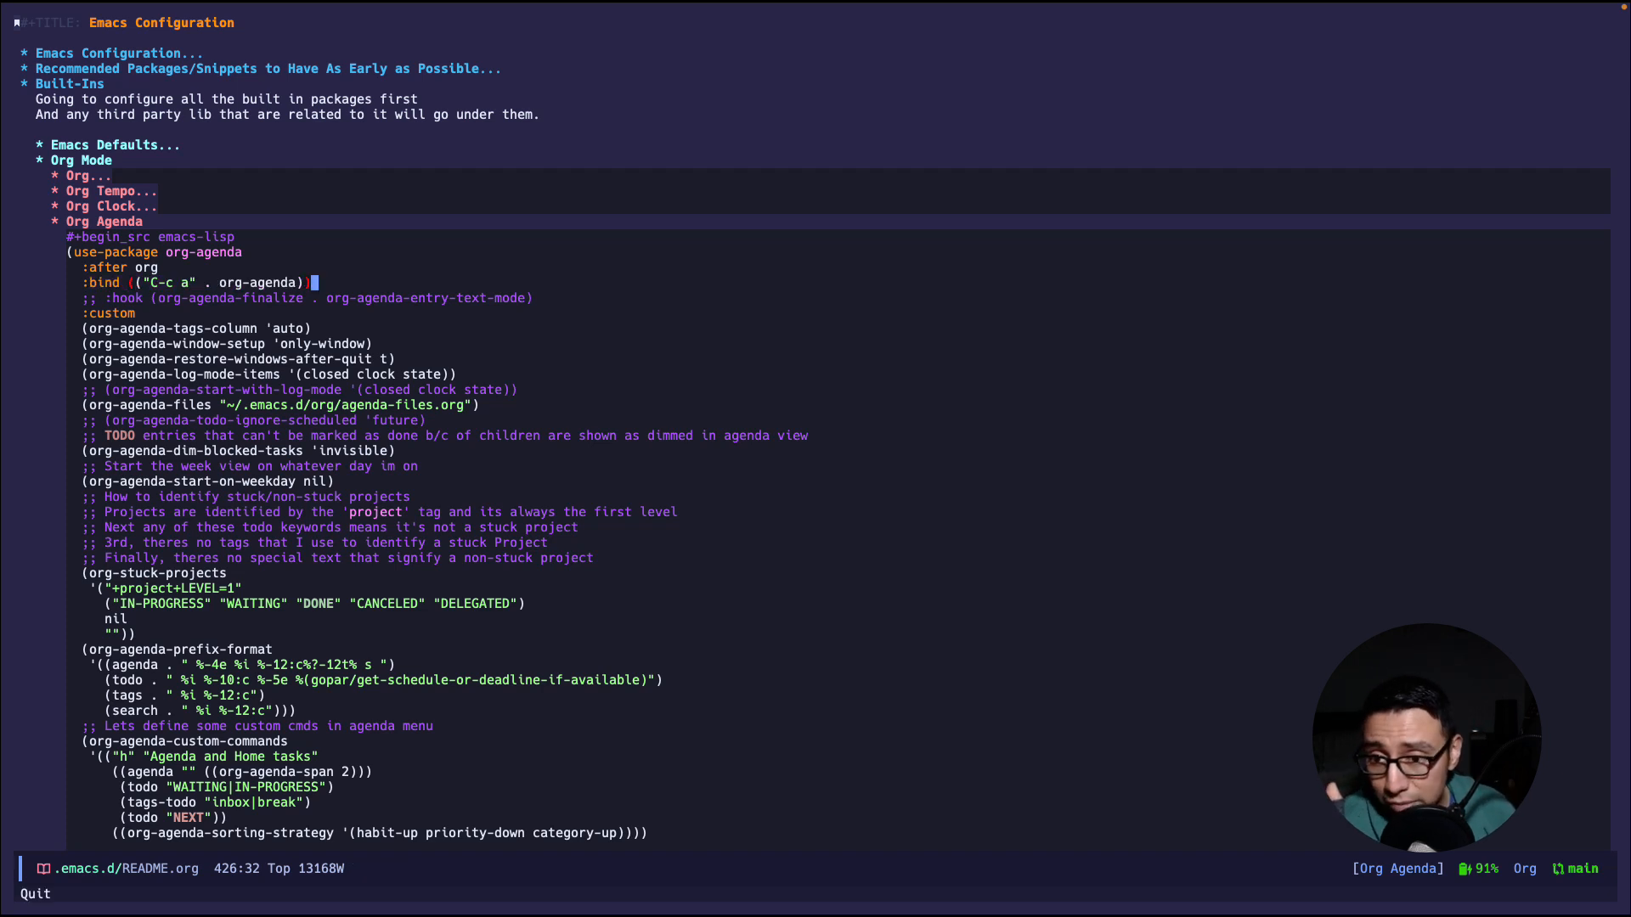
- Scroll to the custom agenda commands and mark the "w" Agenda and break|inbox block
{"action": "scroll", "scroll_direction": "down", "scroll_amount": 3}
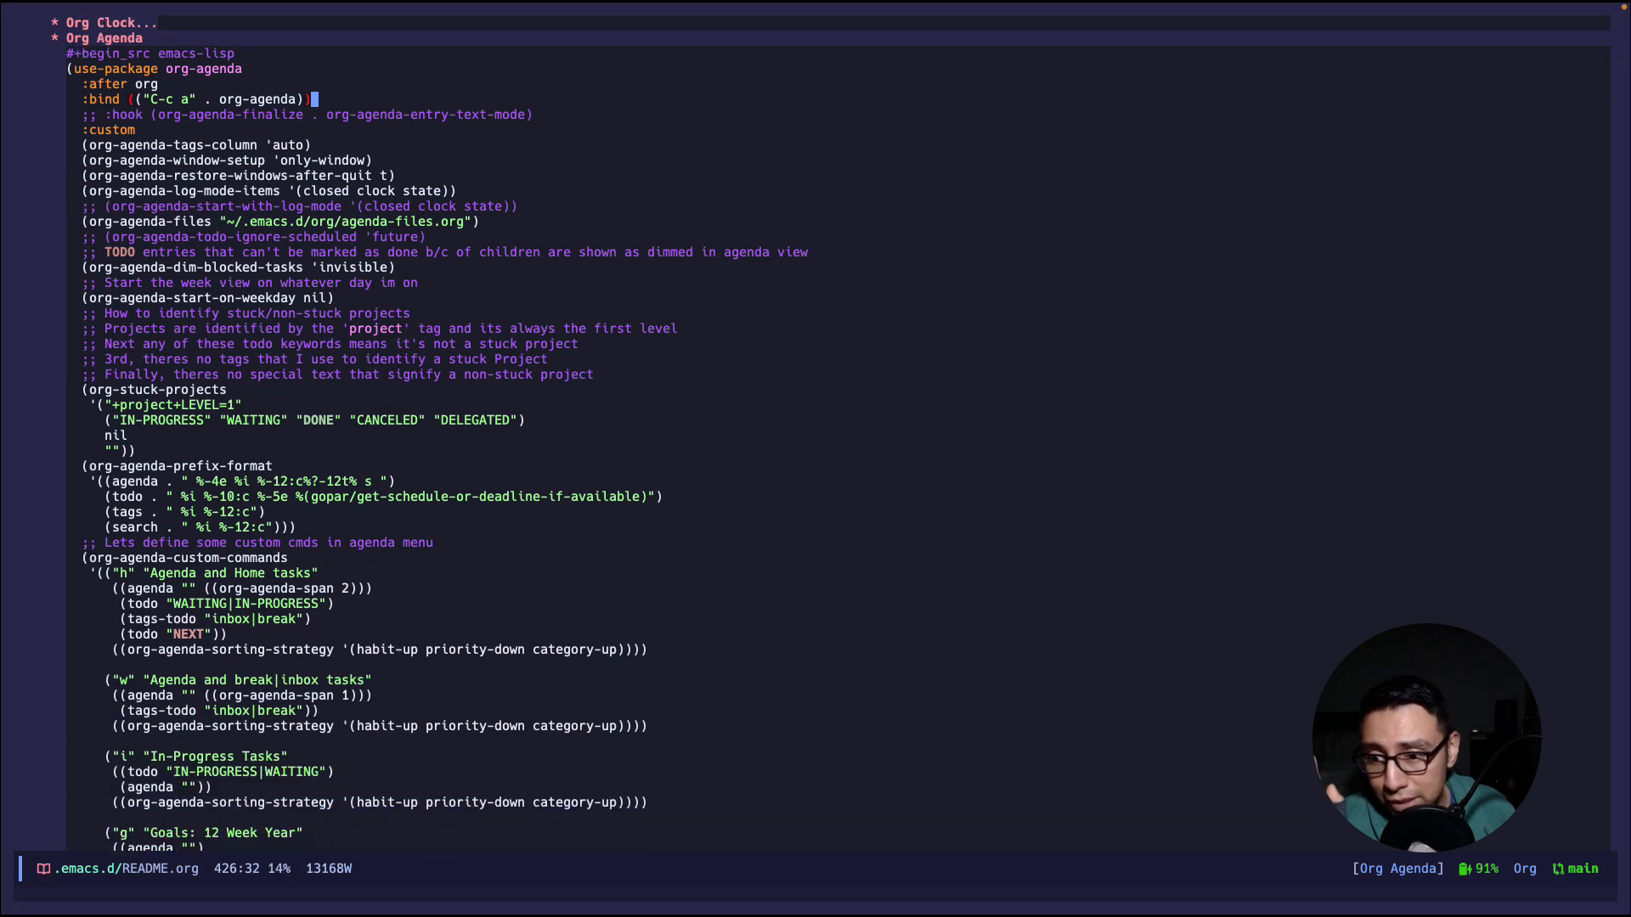
{"action": "scroll", "scroll_direction": "down", "scroll_amount": 3}
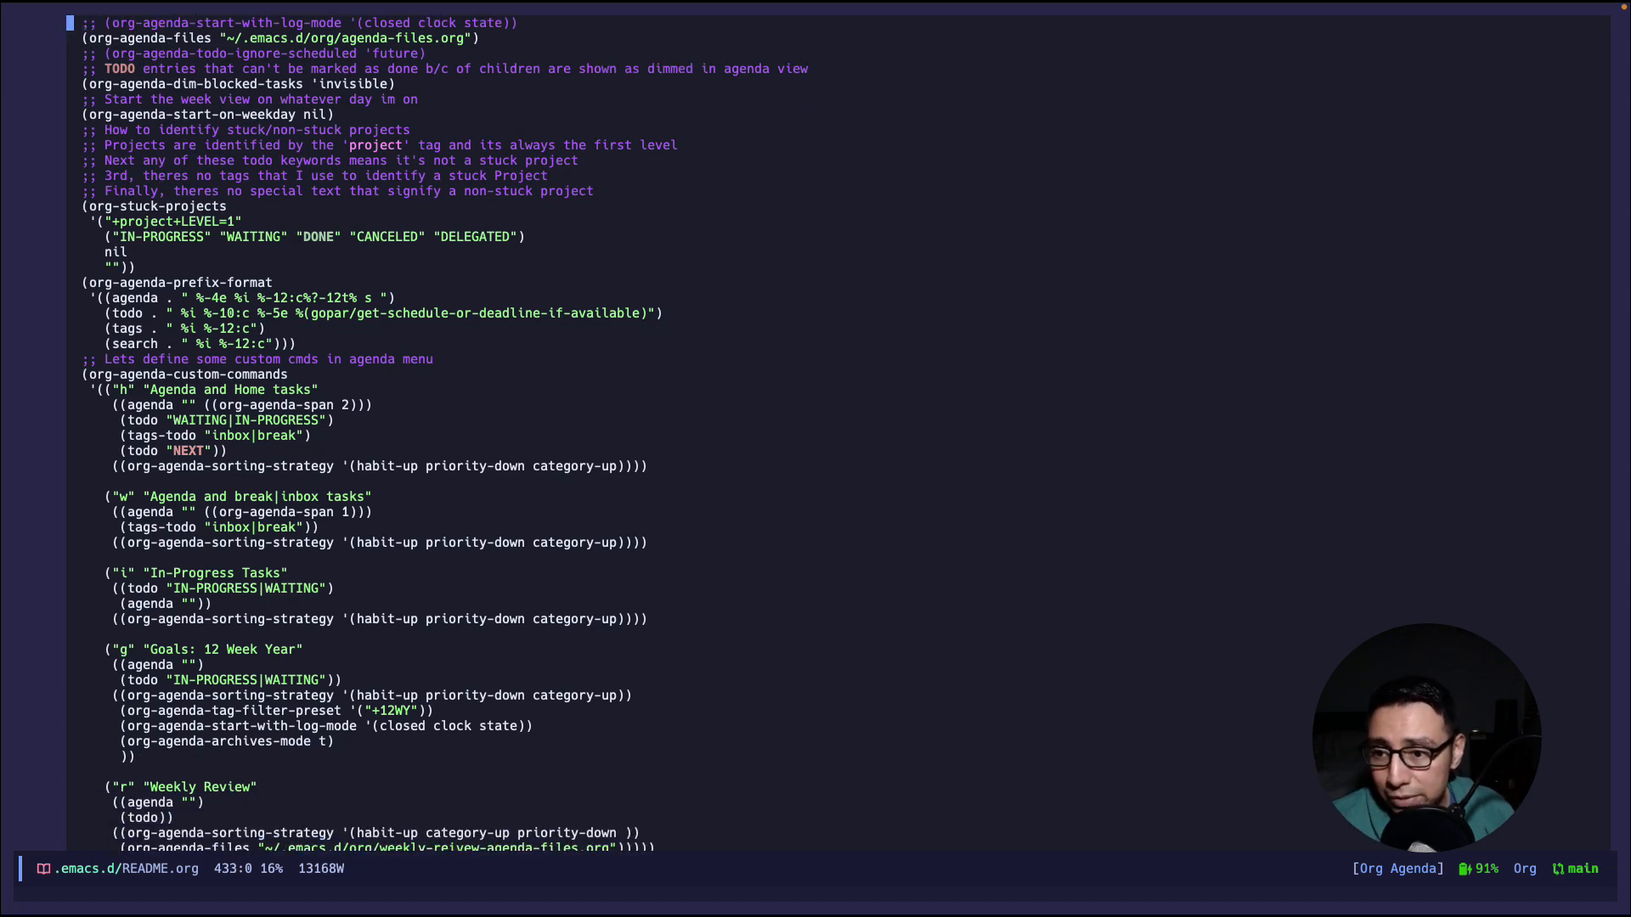
{"action": "left_click_drag", "start_coordinate": [88, 389], "coordinate": [647, 479]}
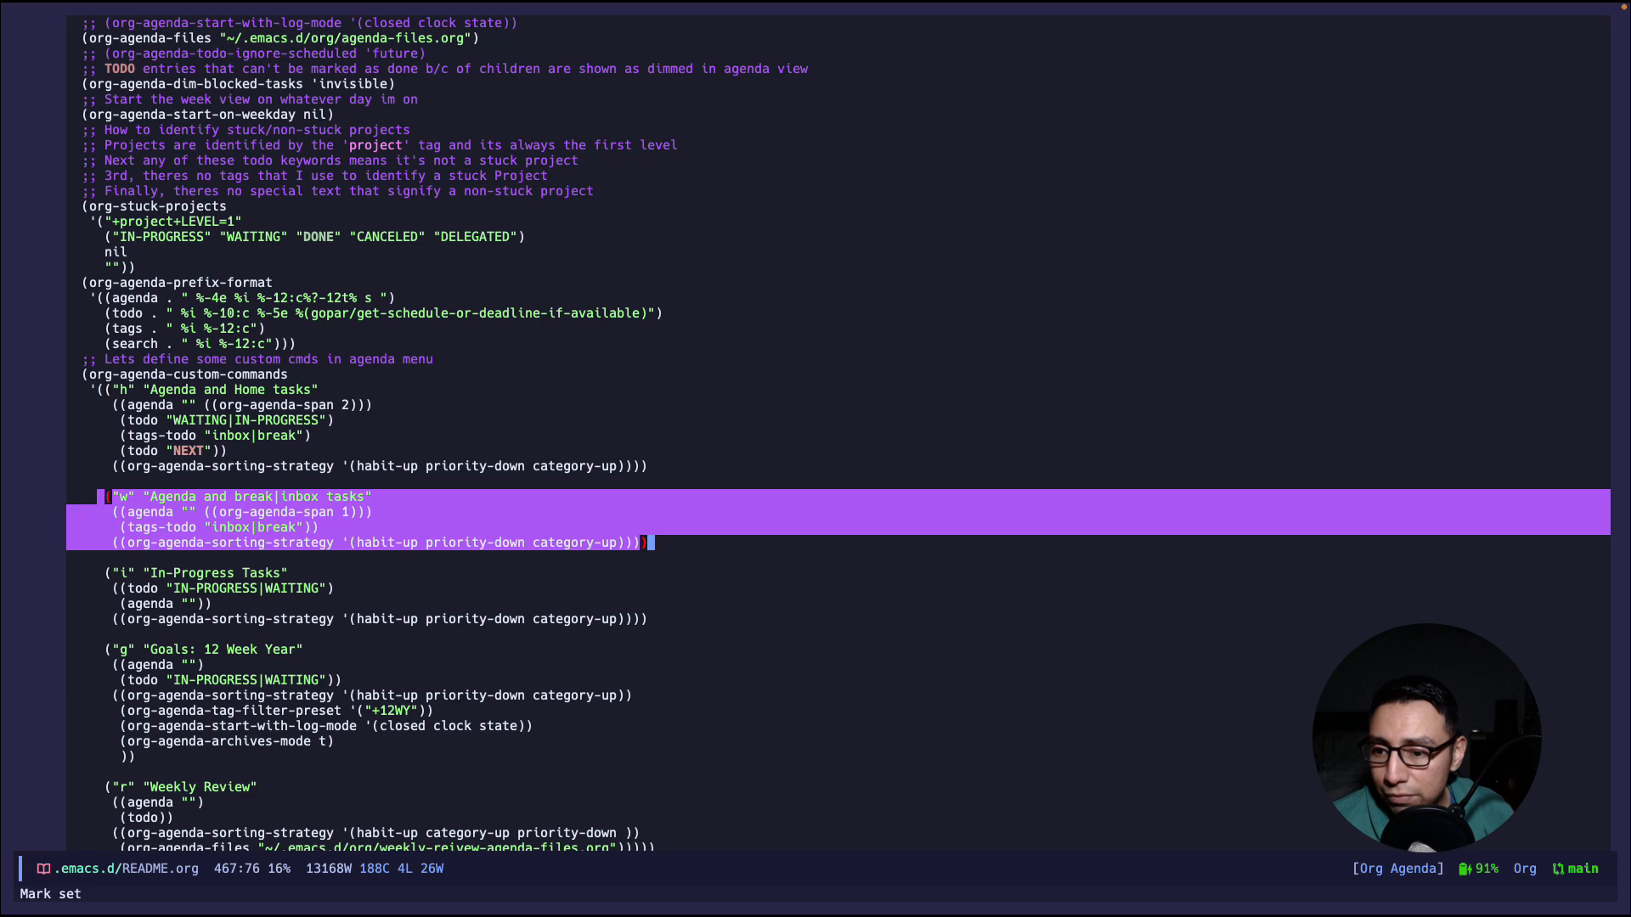
{"action": "scroll", "scroll_direction": "down", "scroll_amount": 3}
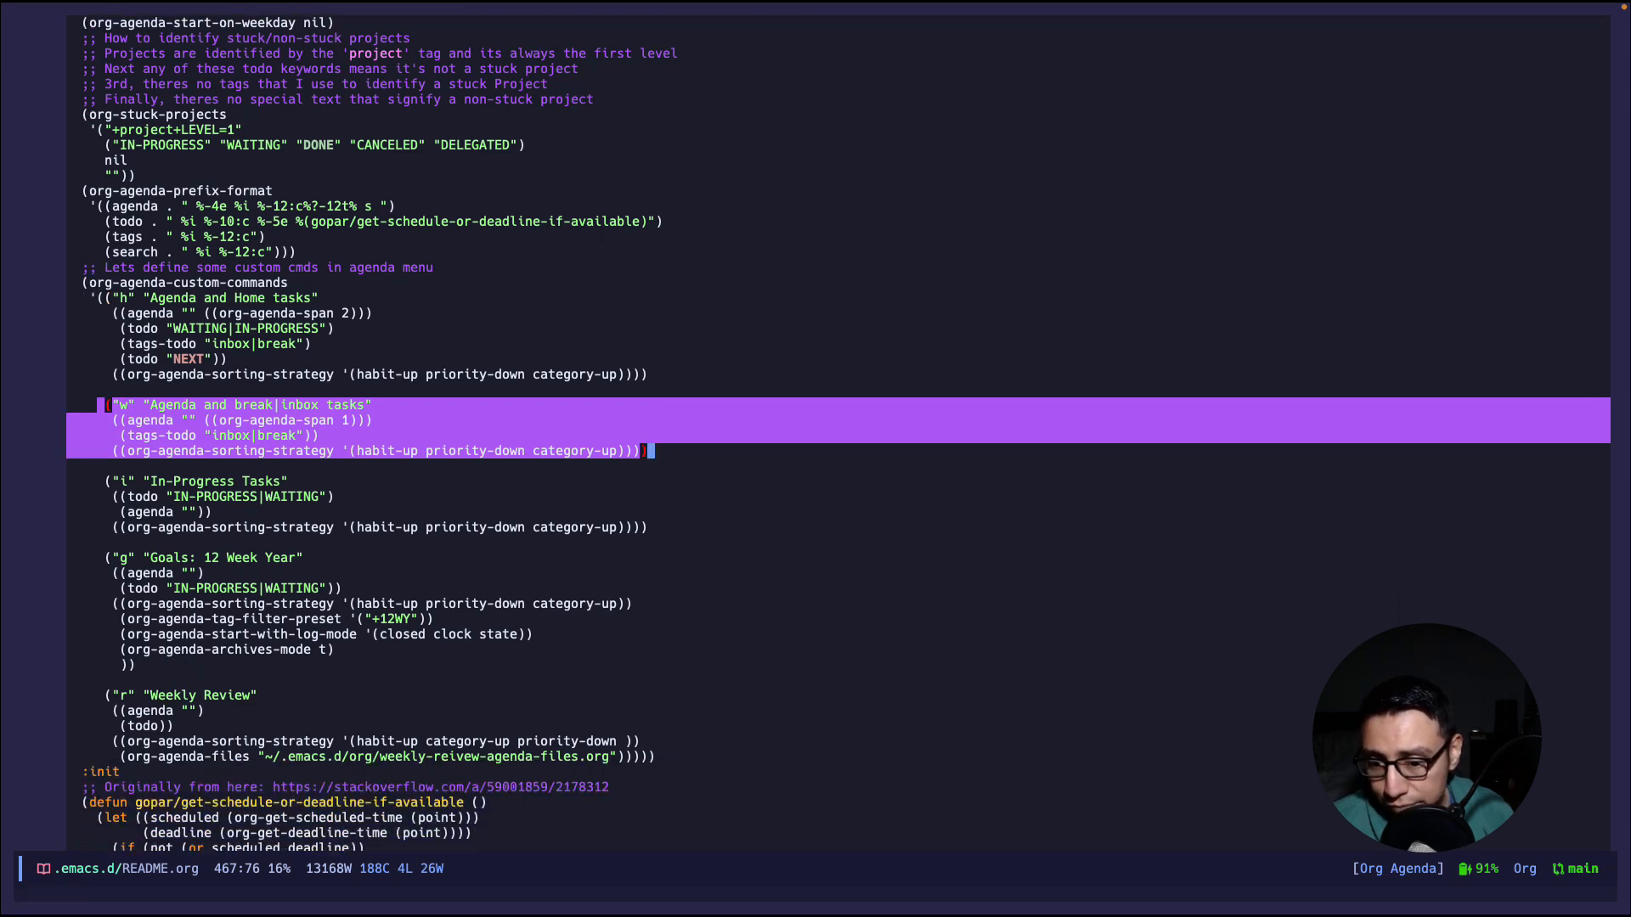
{"action": "scroll", "scroll_direction": "down", "scroll_amount": 3}
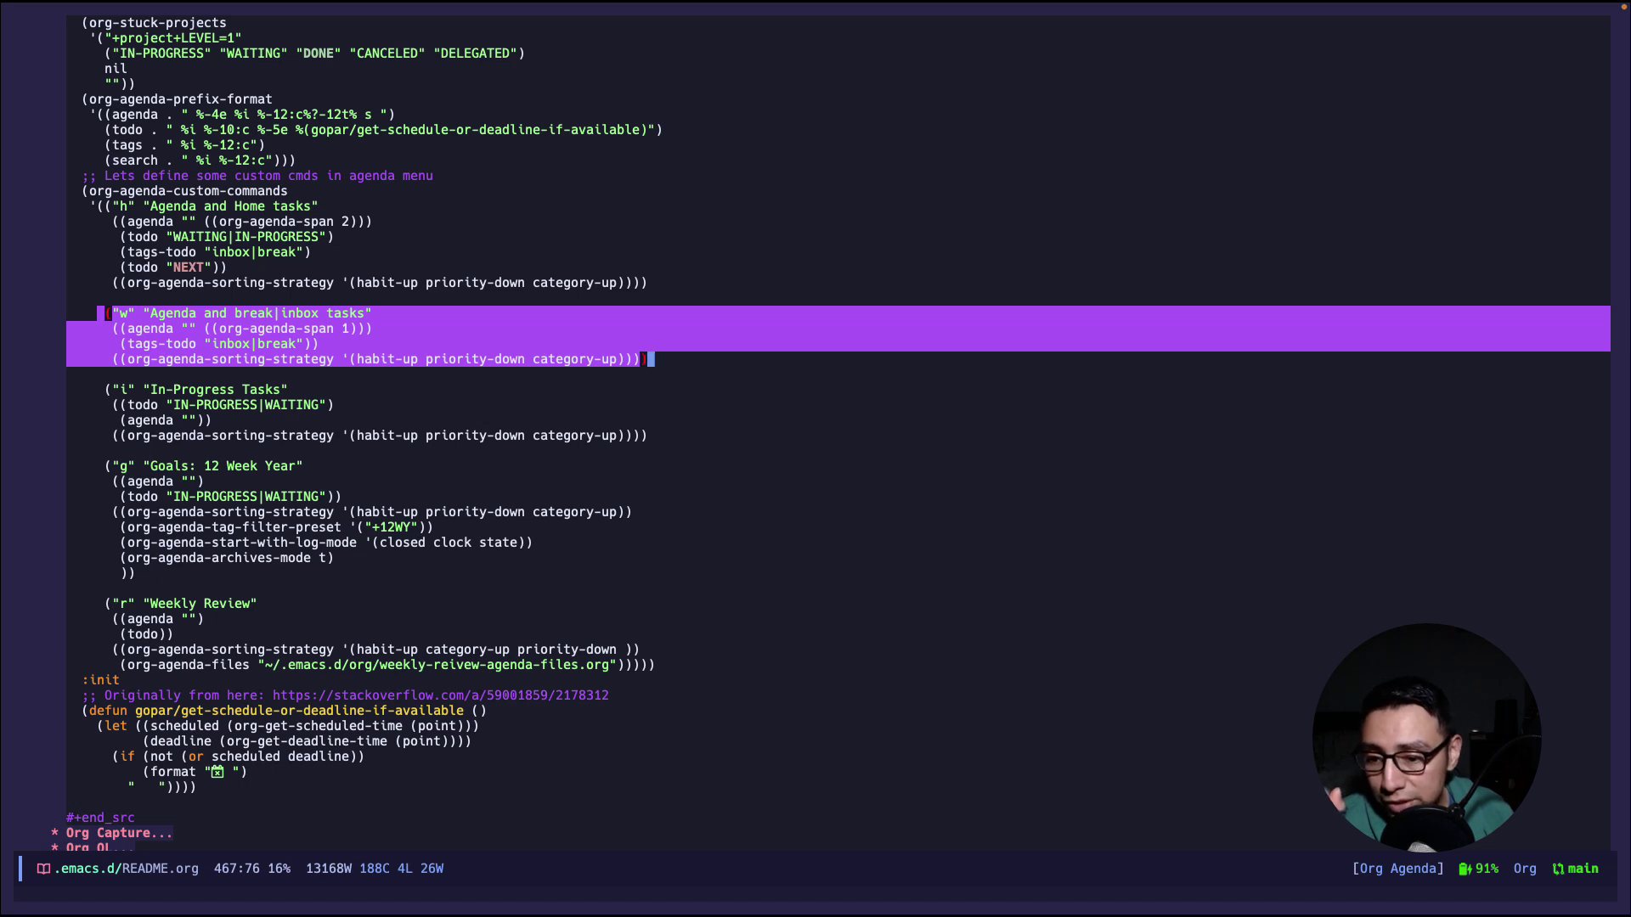